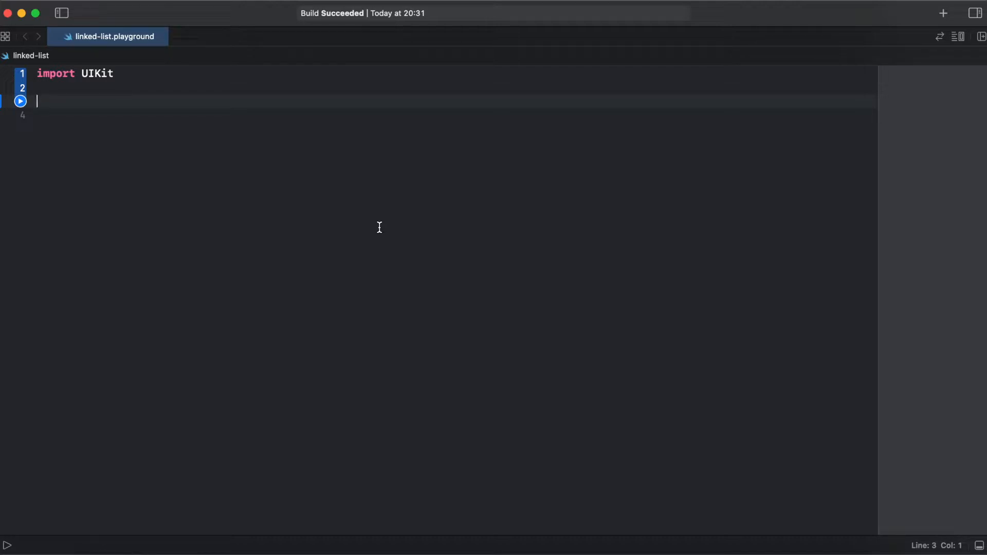
- Declare class Node<Item> with let value, var next: Node?, and init(value:) assigning value and nil next
{"action": "type", "text": "c"}
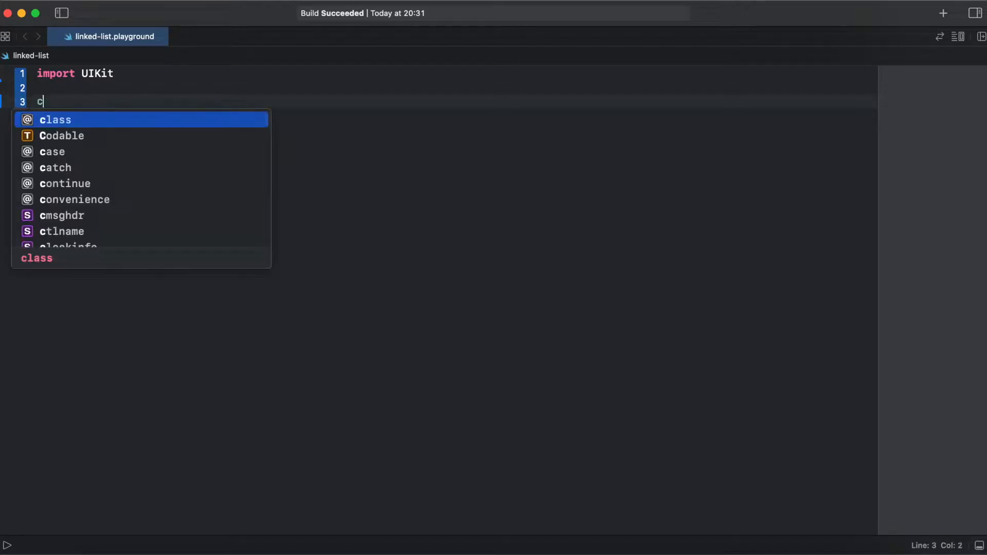
{"action": "type", "text": "lass Nod"}
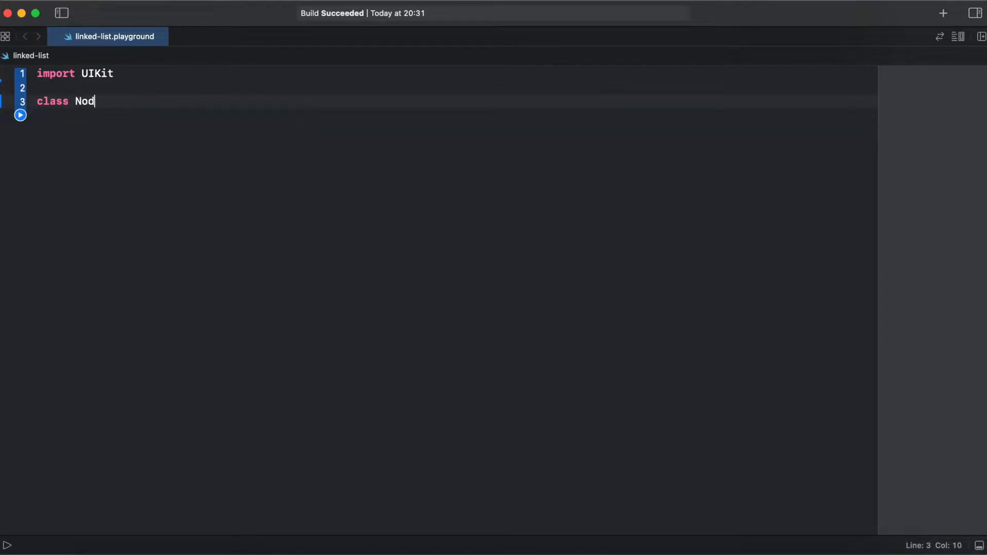
{"action": "type", "text": "e<Item> {"}
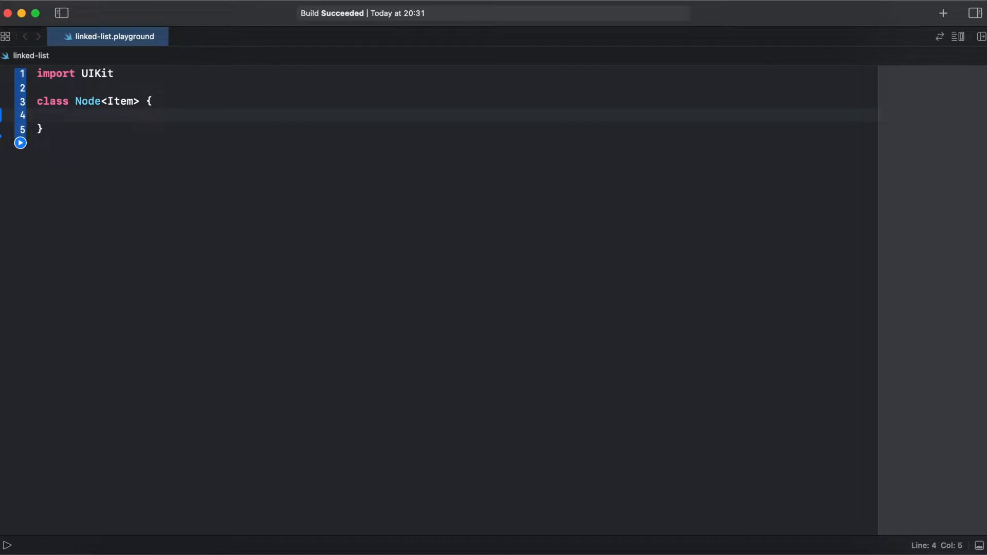
{"action": "type", "text": "let"}
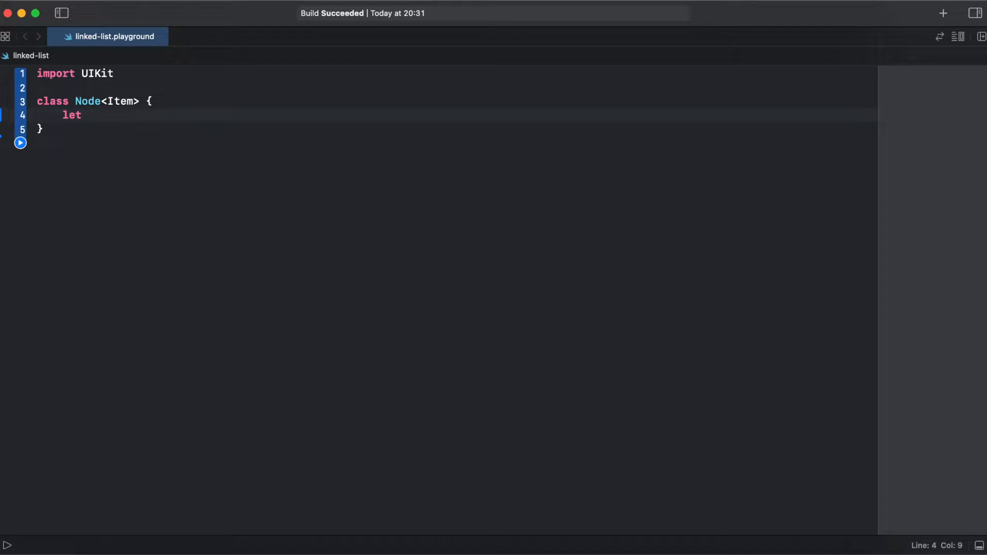
{"action": "type", "text": "value: Item"}
{"action": "type", "text": "var next: Node?"}
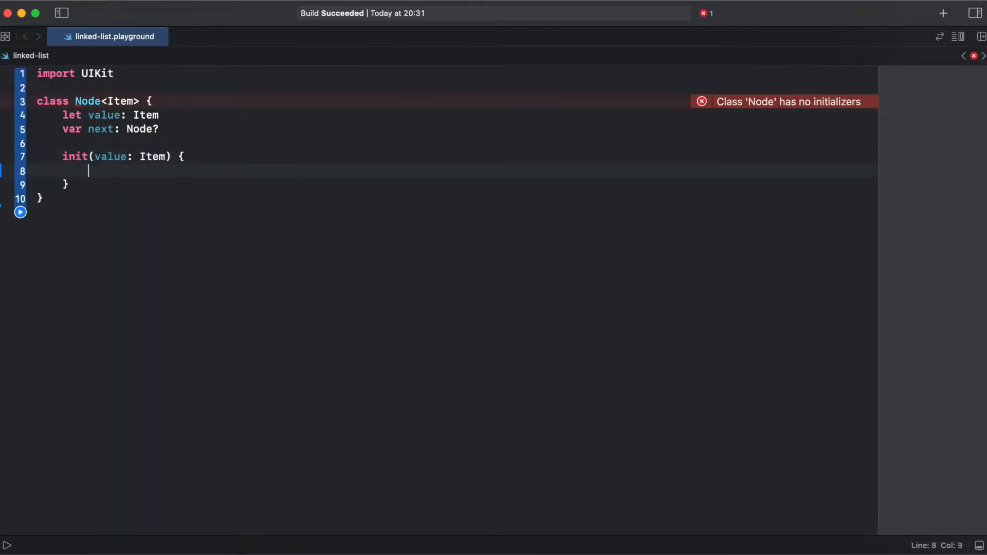
{"action": "type", "text": "self.value = value"}
{"action": "type", "text": "self.next = nil"}
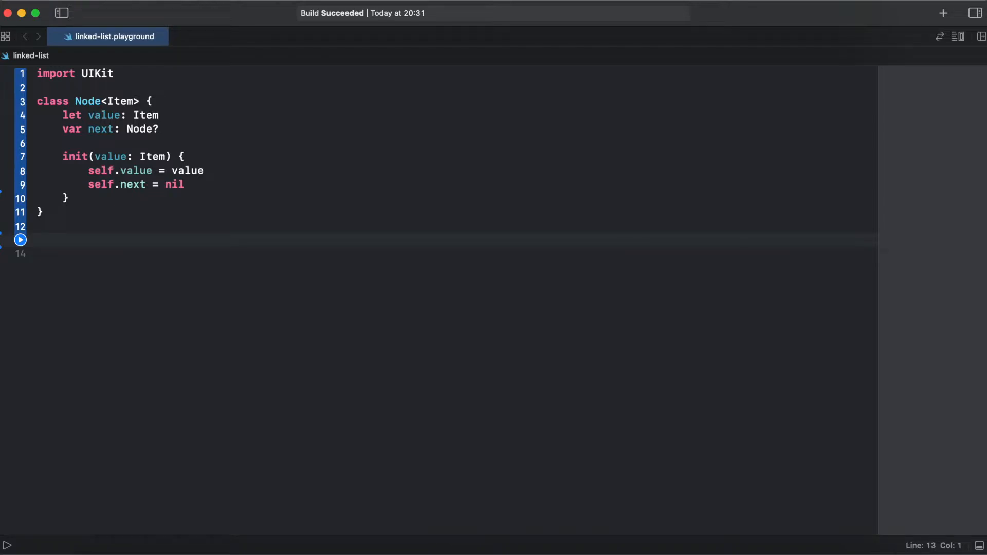
- Declare class LinkedList<Item> with var head, private var tail, and first/last accessors returning them
{"action": "type", "text": "c"}
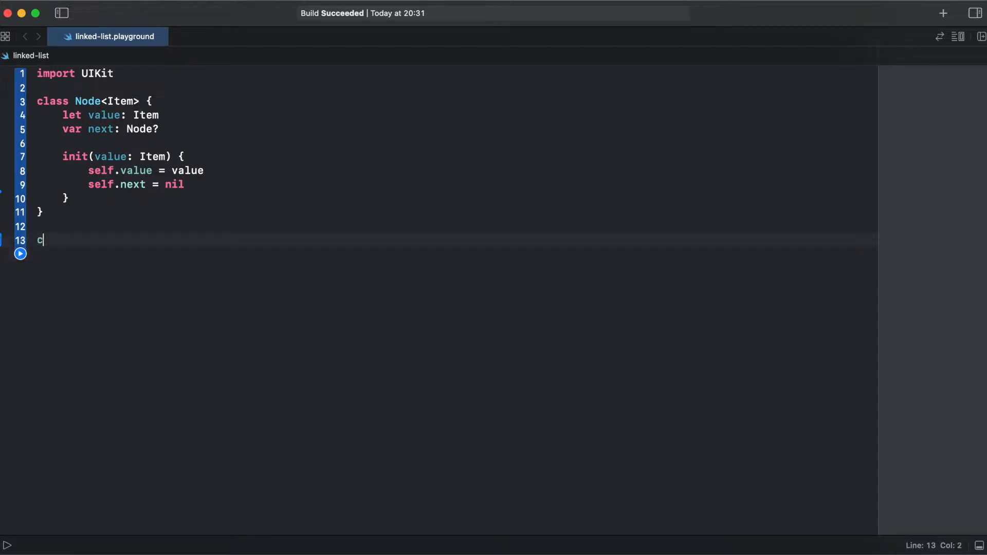
{"action": "type", "text": "lass Lin"}
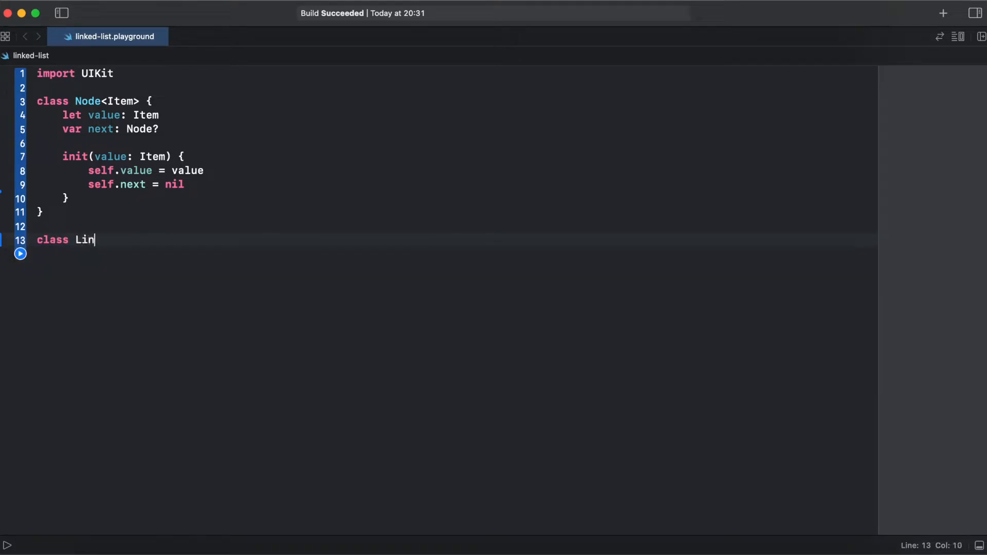
{"action": "type", "text": "ked"}
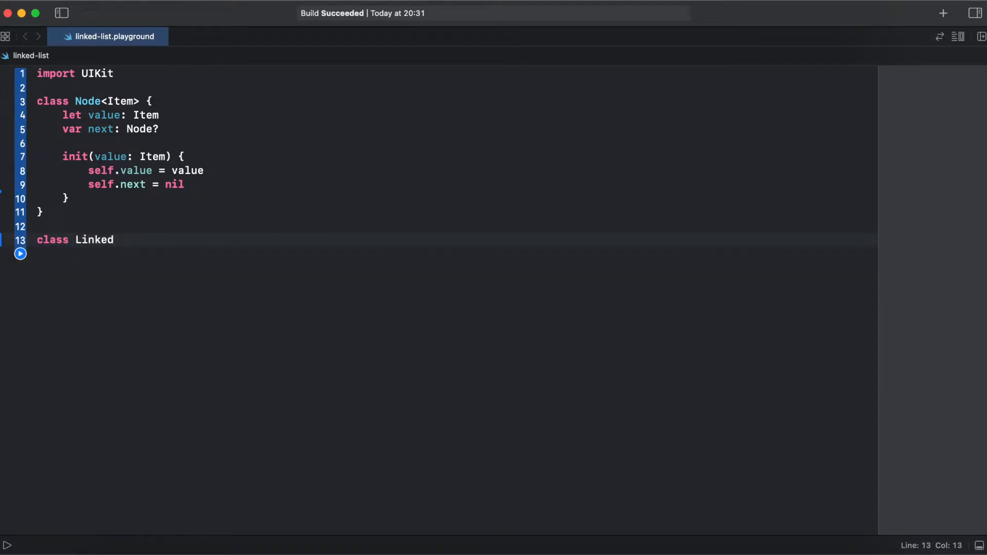
{"action": "type", "text": "List"}
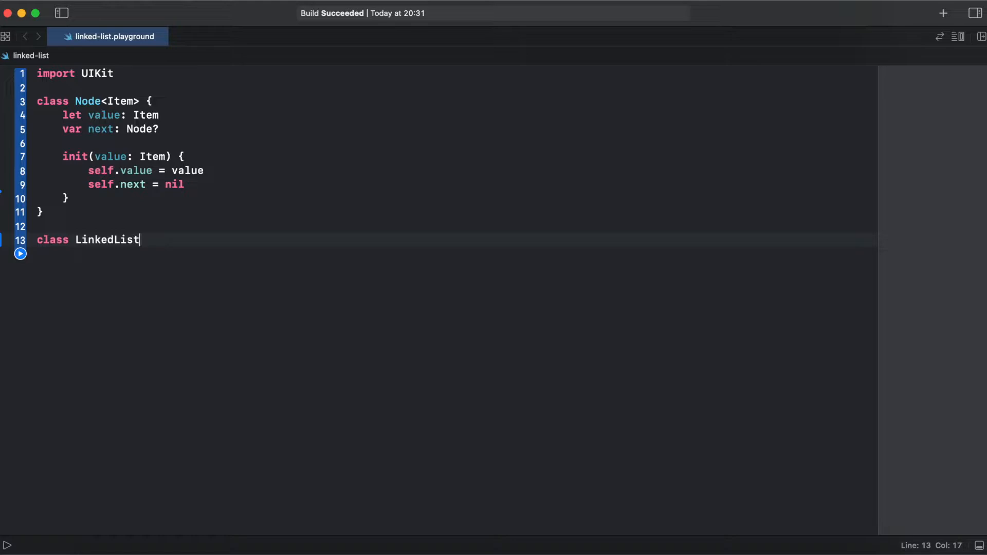
{"action": "type", "text": "<>"}
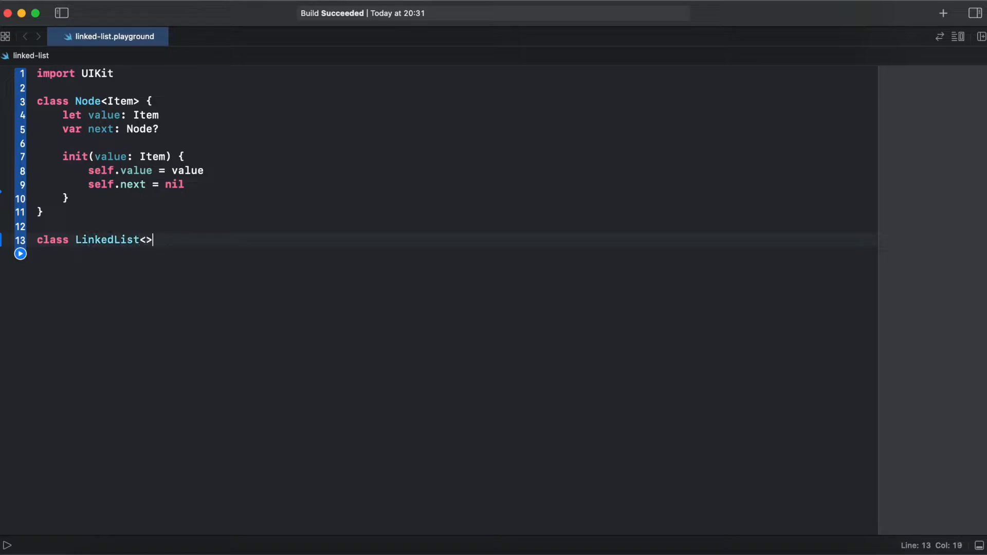
{"action": "type", "text": "Item"}
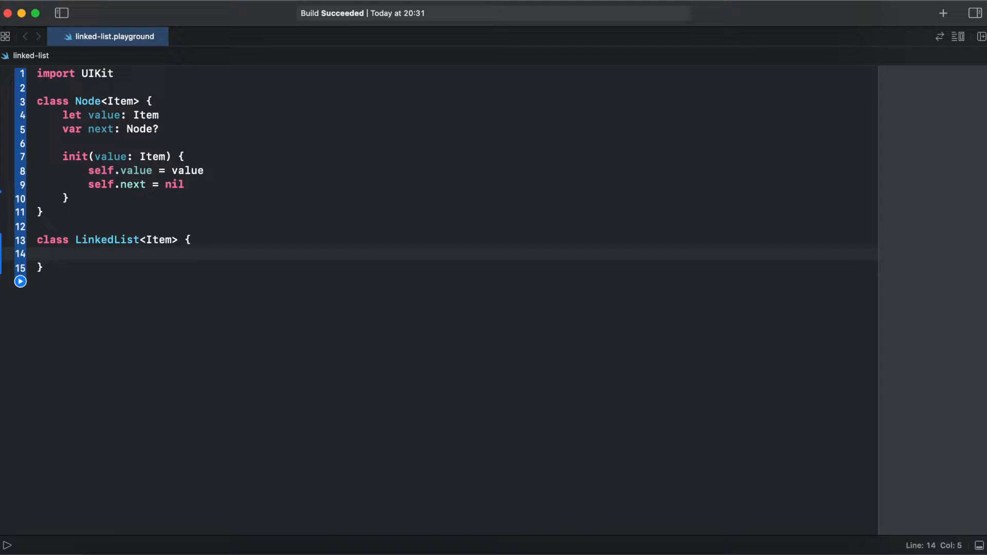
{"action": "type", "text": "var head: Node<Item>?"}
{"action": "type", "text": "private var tail: Node<Item>?"}
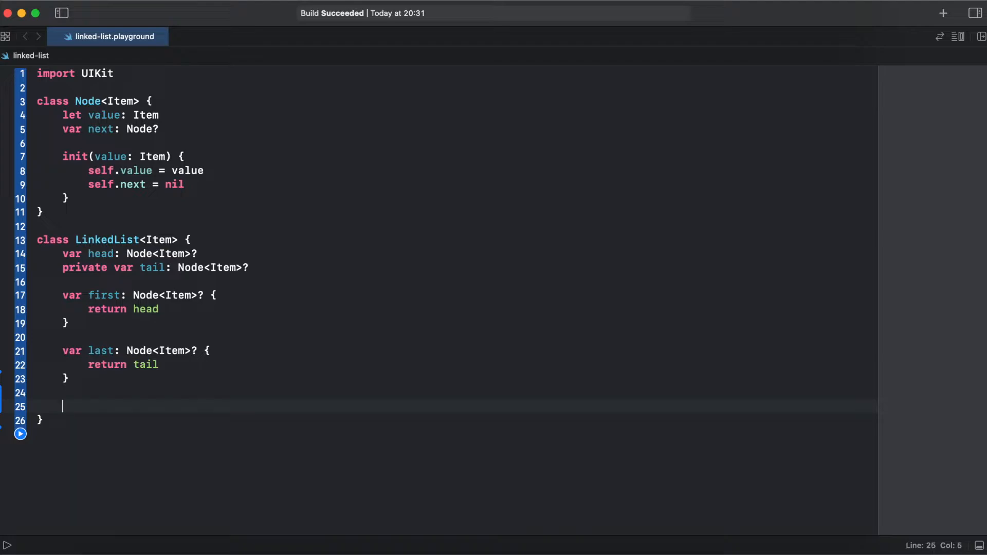
- Add var isEmpty: Bool that returns head == nil
{"action": "scroll", "scroll_direction": "down", "scroll_amount": 3}
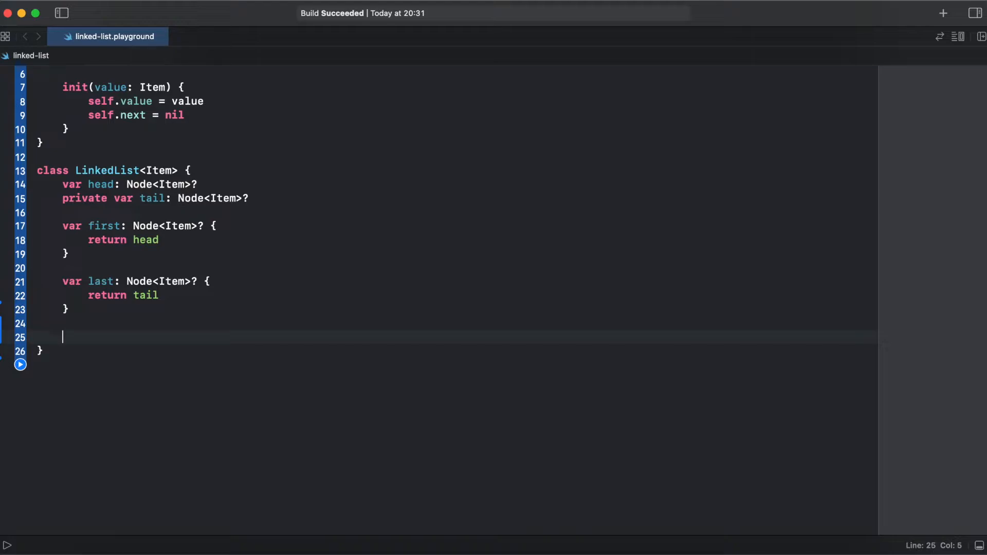
{"action": "type", "text": "var isEmpty: Bool {"}
{"action": "type", "text": "head =="}
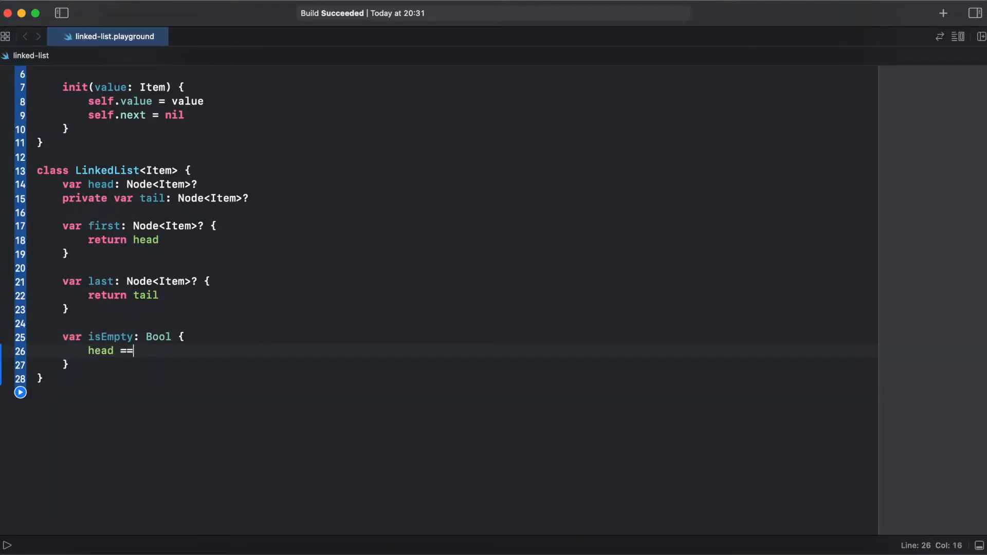
{"action": "type", "text": "nil"}
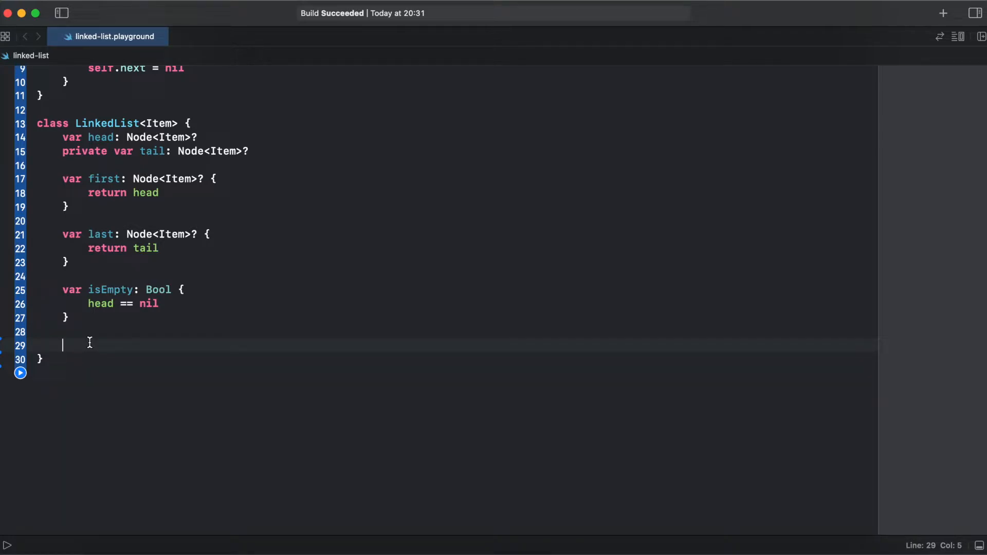
- Add var count: Int that walks the nodes incrementing counter and returns it
{"action": "type", "text": "var count: Int {"}
{"action": "type", "text": "while currentNode != nil {"}
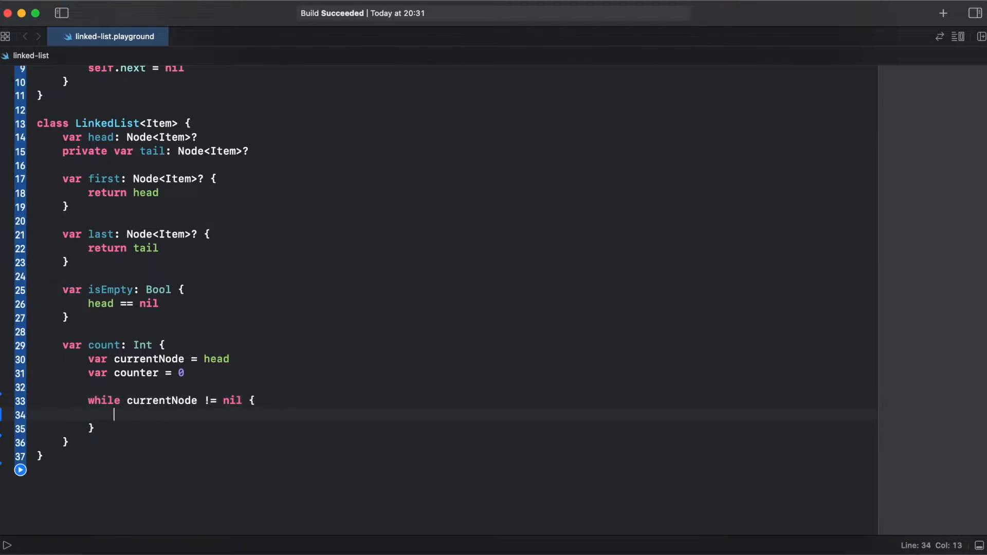
{"action": "type", "text": "counter += 1"}
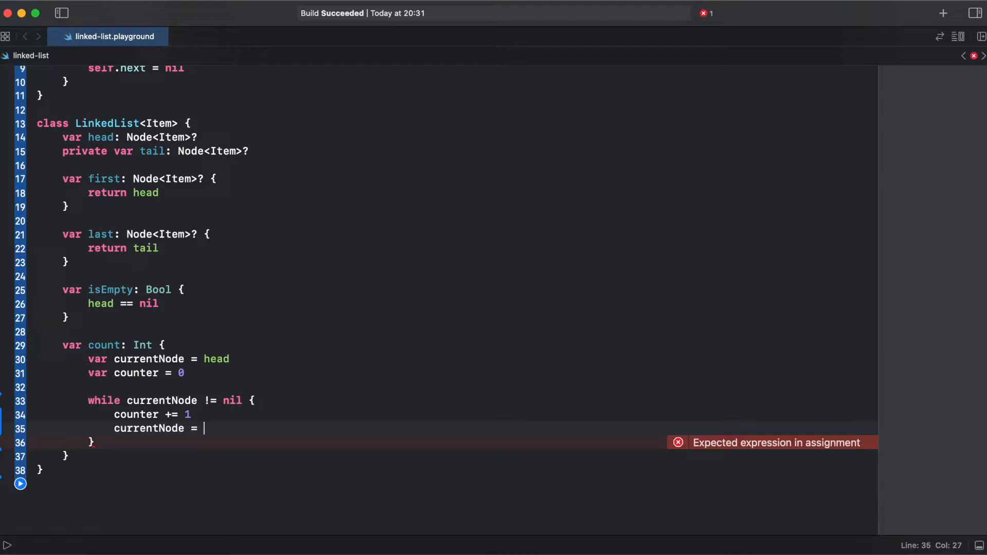
{"action": "type", "text": "currentNode?.nex"}
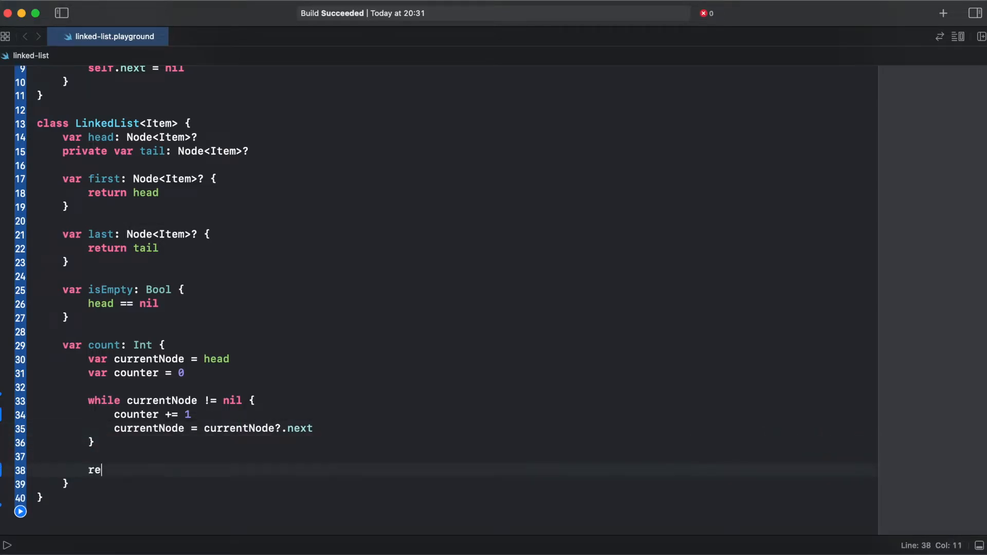
{"action": "type", "text": "turn counter"}
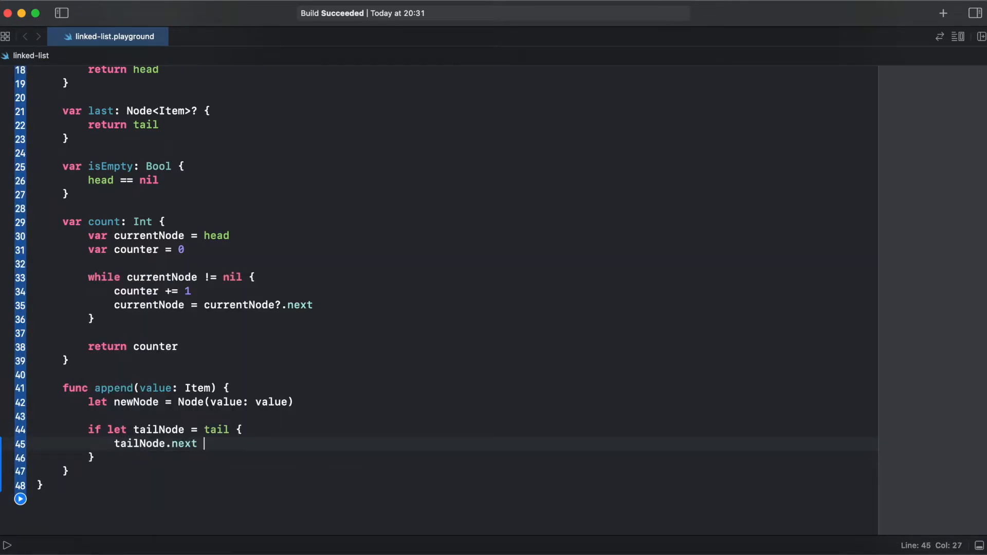
- Complete append(value:): link newNode after tailNode, else set head = newNode, then tail = newNode
{"action": "type", "text": "= newNode"}
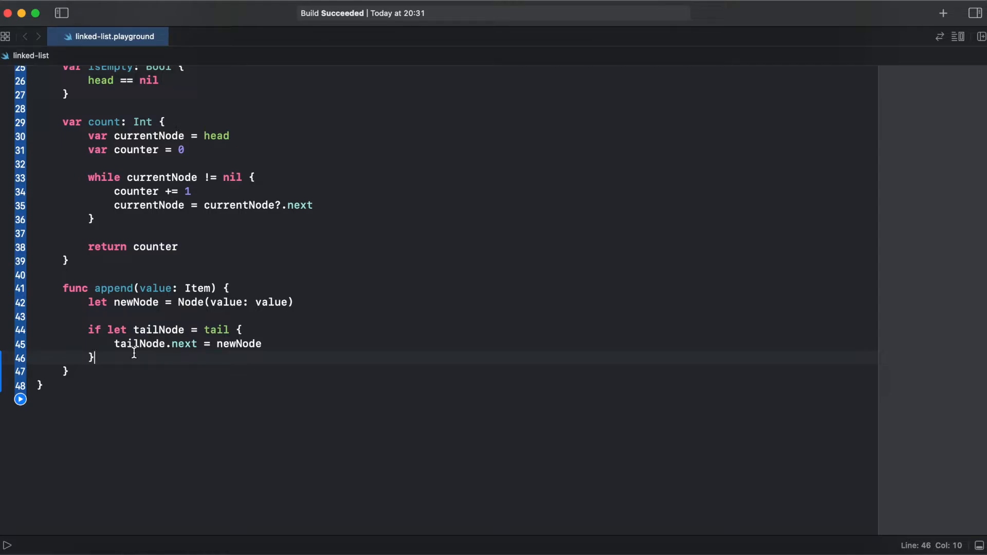
{"action": "key", "text": "right"}
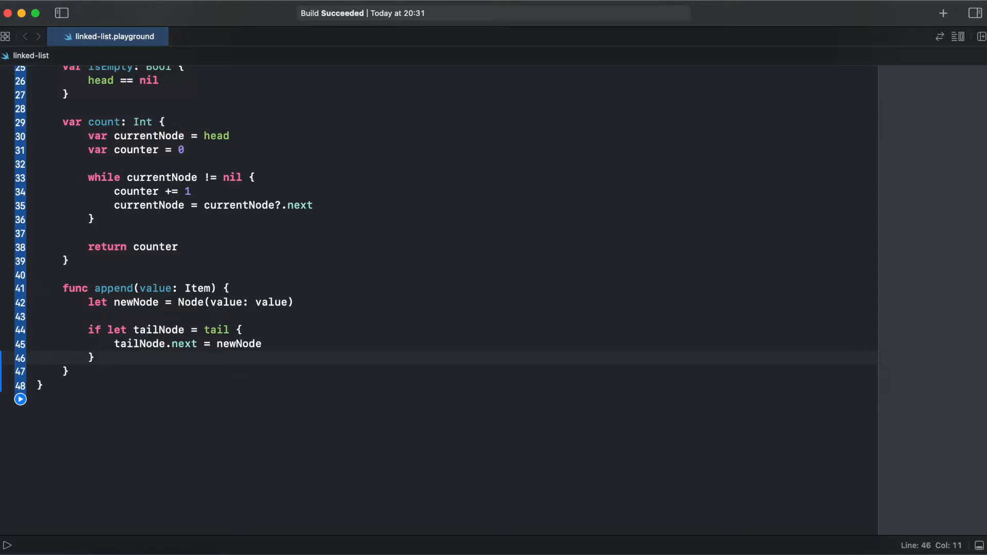
{"action": "left_click", "coordinate": [101, 358]}
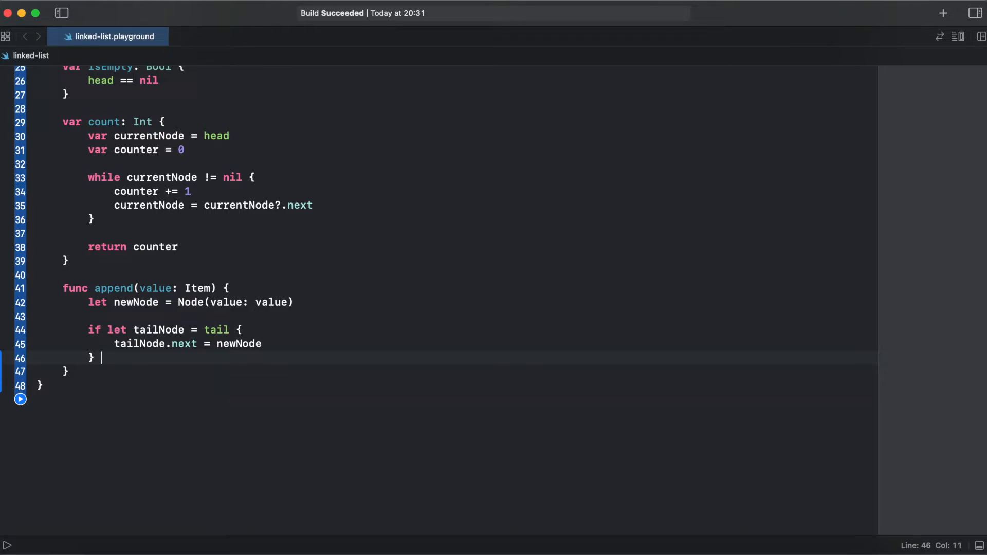
{"action": "type", "text": "else"}
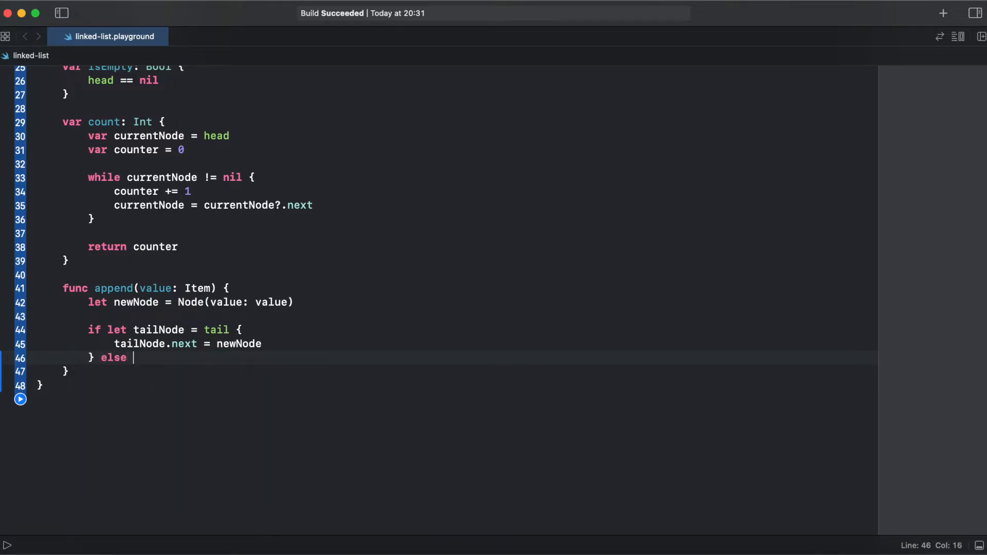
{"action": "type", "text": "{"}
{"action": "type", "text": "head ="}
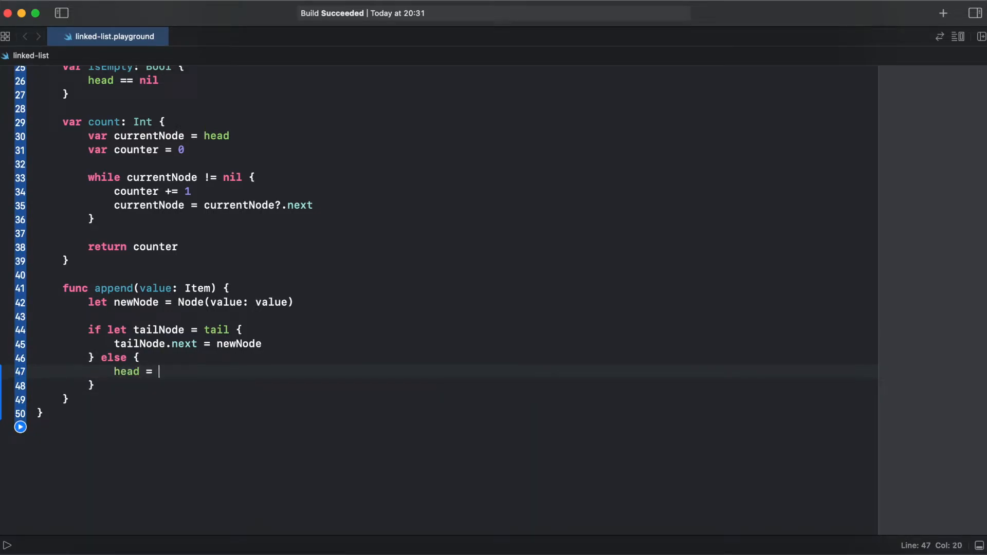
{"action": "type", "text": "newNode"}
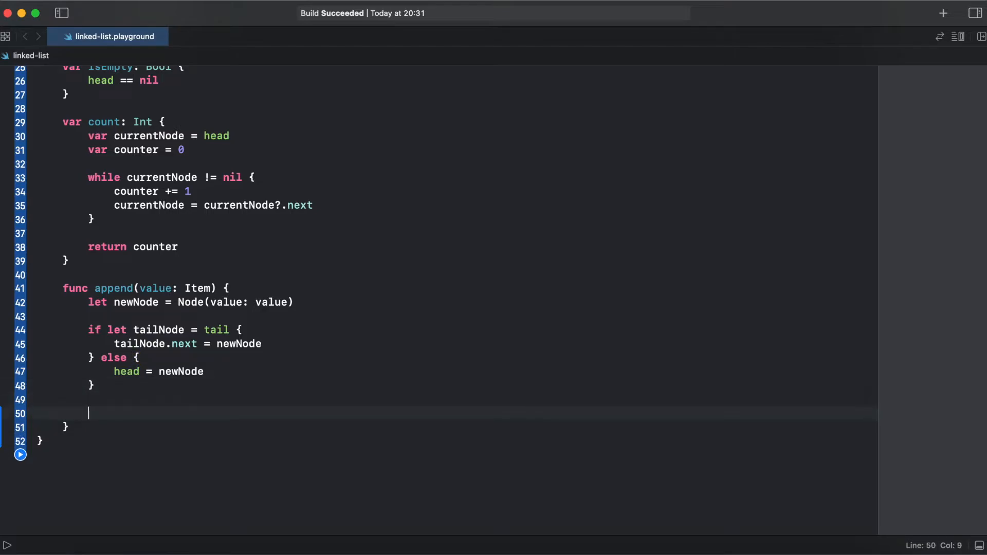
{"action": "type", "text": "tail = n"}
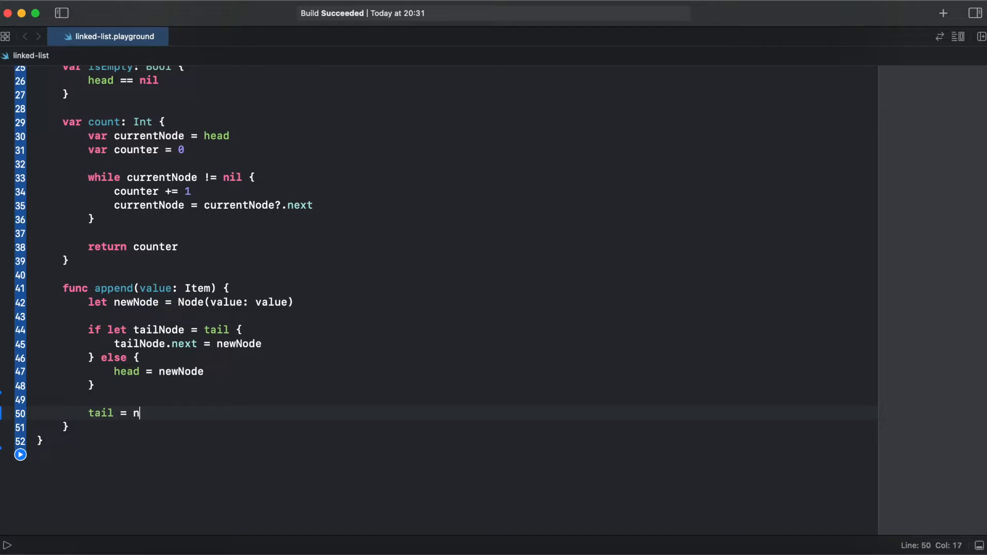
{"action": "type", "text": "ewNode"}
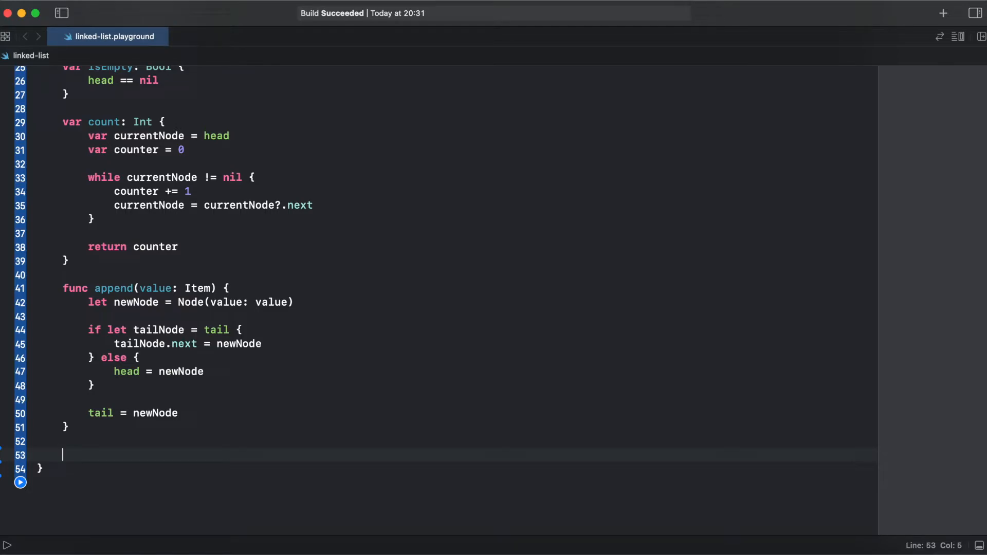
- Write func nodeAt(index: Int) -> Item? asserting index >= 0 and walking from head to return currentNode?.value
{"action": "type", "text": "func nodeAt(index"}
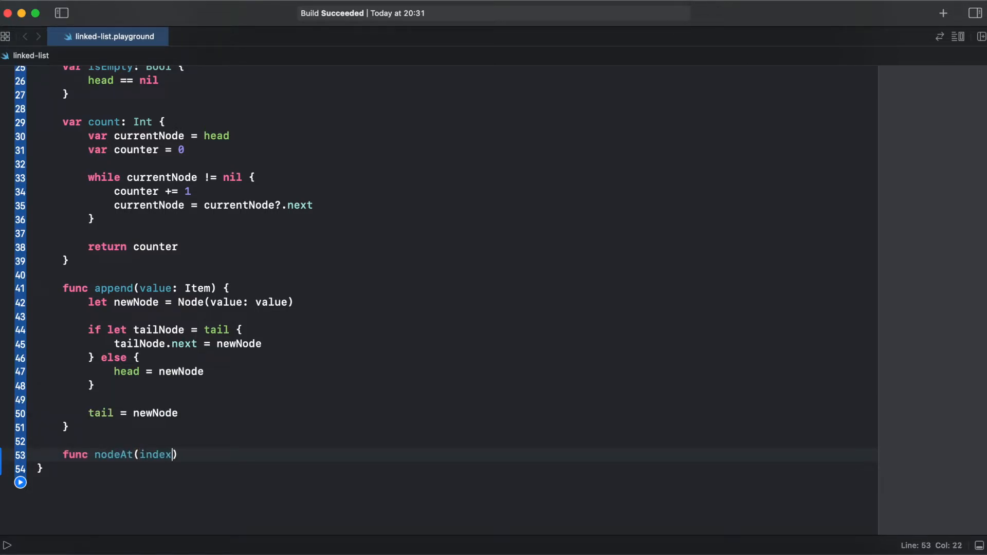
{"action": "type", "text": ": Int) -> Item?"}
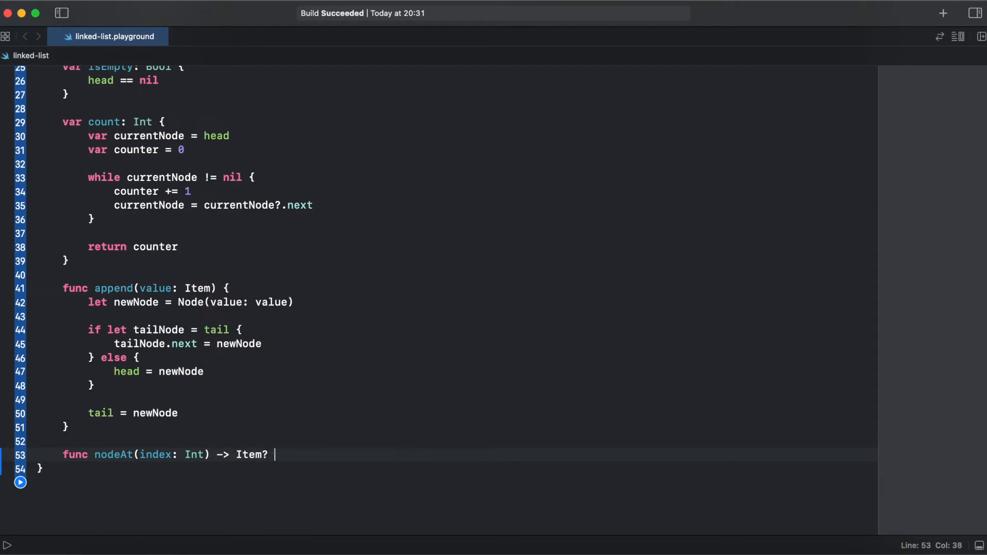
{"action": "type", "text": "{"}
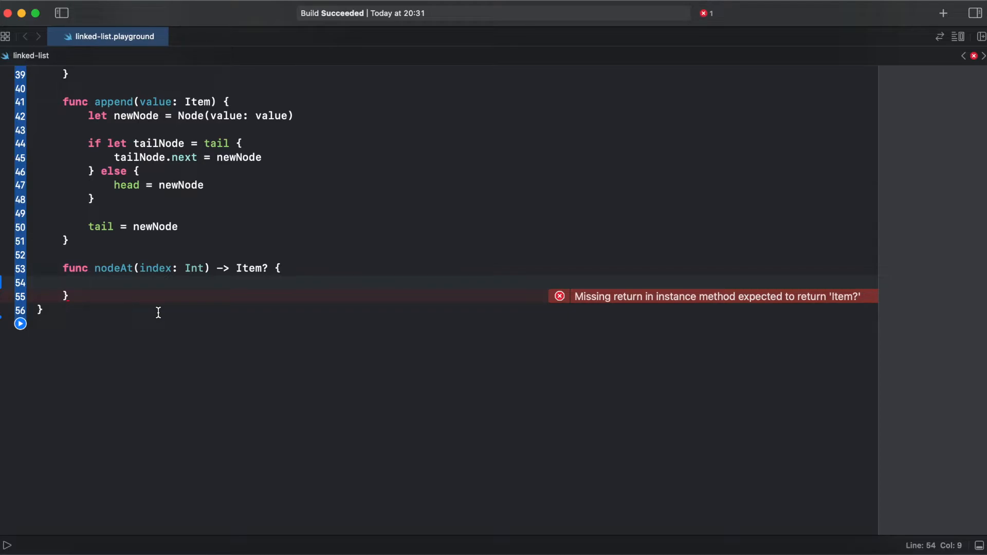
{"action": "type", "text": "ass"}
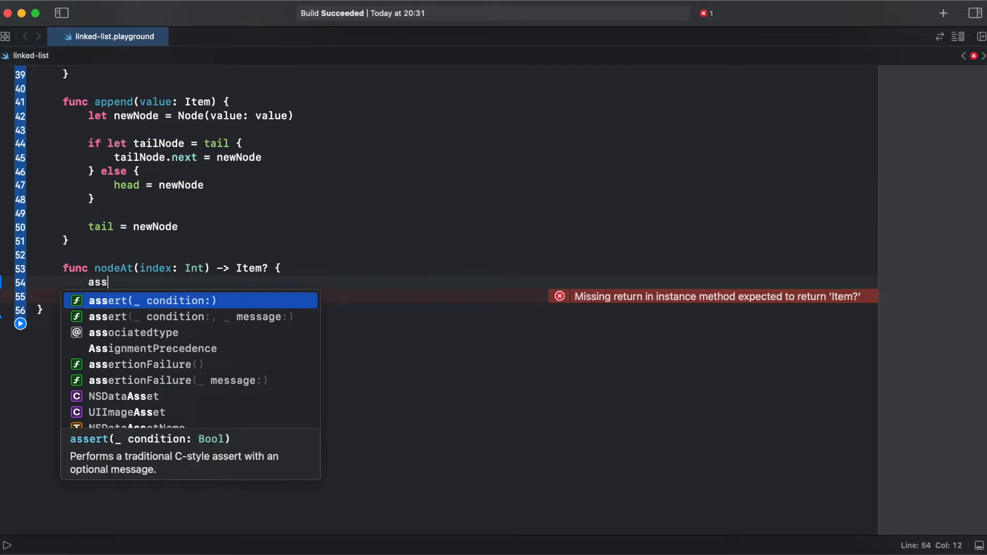
{"action": "key", "text": "Down"}
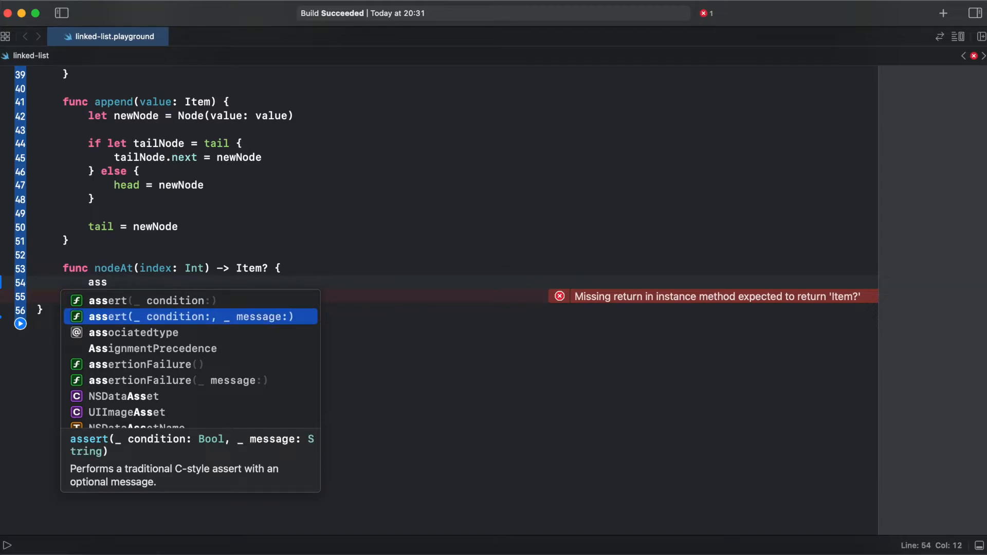
{"action": "left_click", "coordinate": [185, 317]}
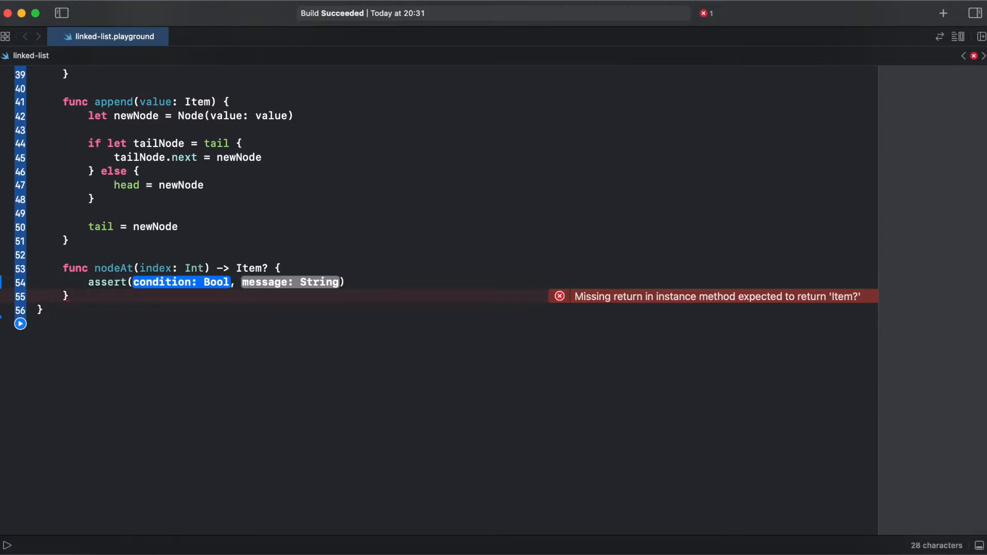
{"action": "type", "text": "index >= 0, \"Index cannot be less than zero!\")"}
{"action": "type", "text": "var cu"}
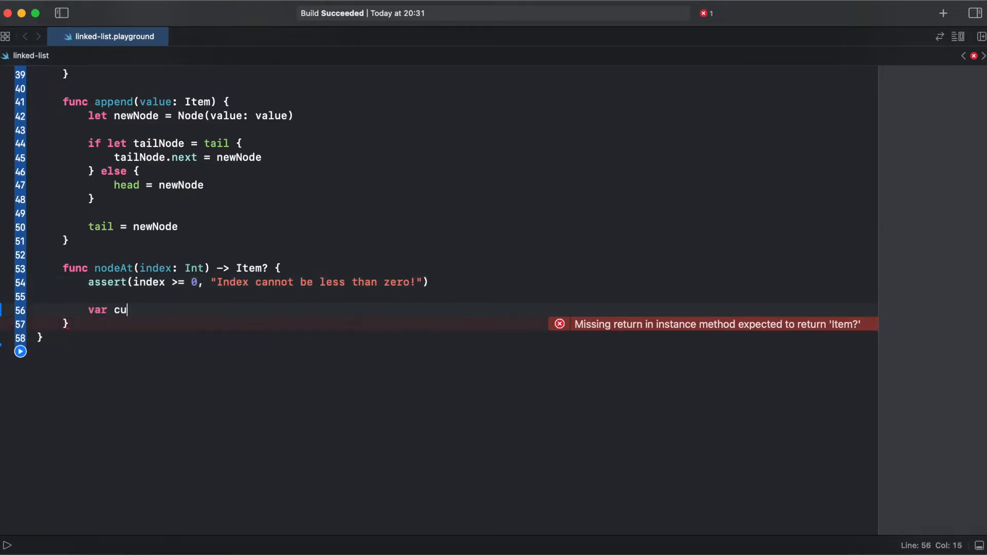
{"action": "type", "text": "rrentNode = head"}
{"action": "type", "text": "return"}
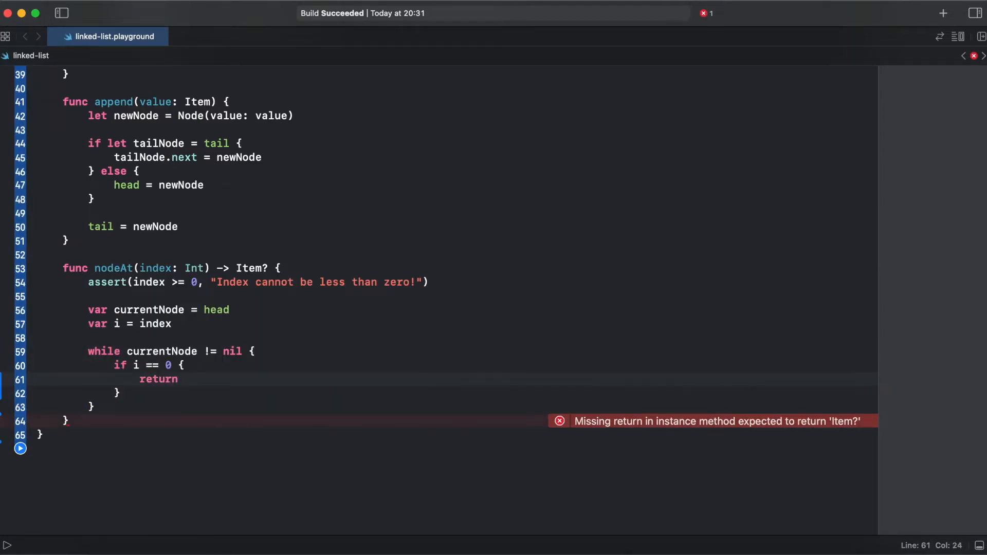
{"action": "type", "text": "currentNode?.value"}
{"action": "type", "text": "return nil"}
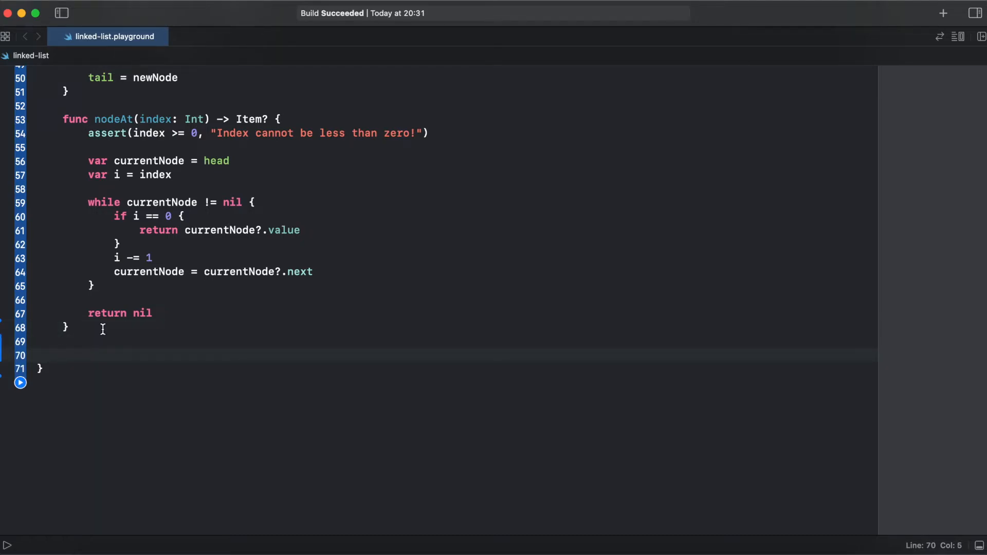
- Write removeAt(index:) that asserts, replaces head at 0, else sets currentNode?.next = currentNode?.next?.next
{"action": "type", "text": "func removeAt(index: Int) {"}
{"action": "type", "text": "currentNode"}
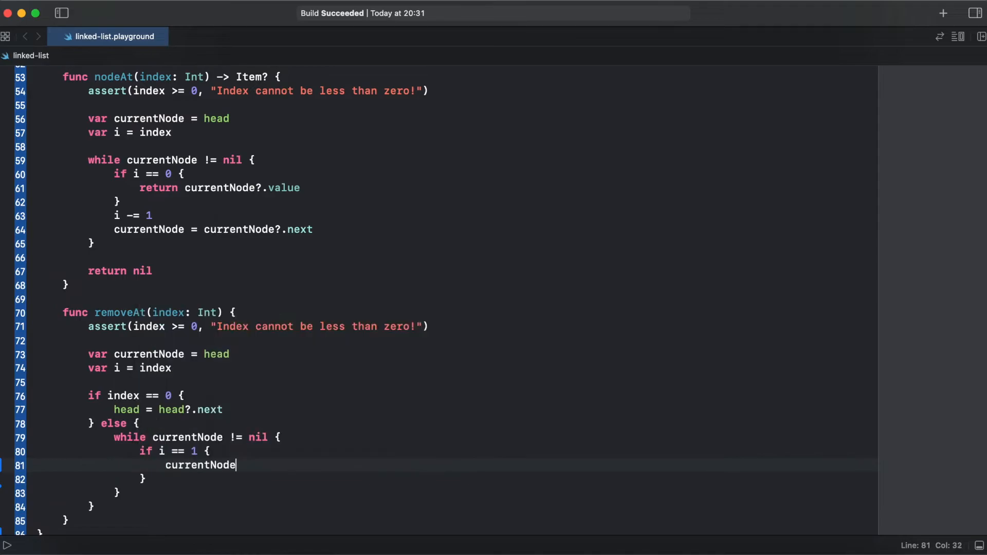
{"action": "type", "text": "?.next = currentNode?.next?.next"}
{"action": "type", "text": "currentNode = currentNode?.next"}
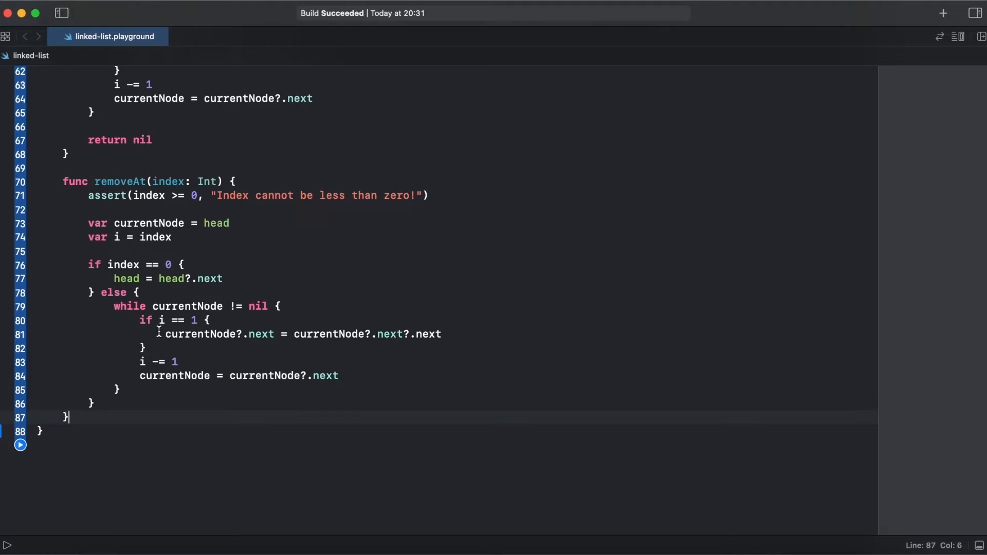
{"action": "mouse_move", "coordinate": [195, 322]}
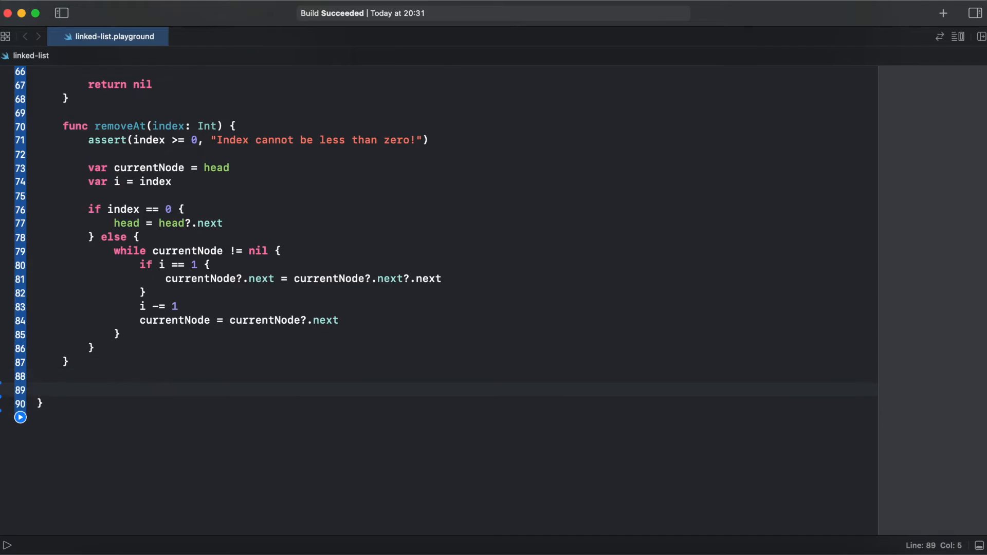
- Add func removeAll() setting head = nil and tail = nil
{"action": "type", "text": "func removeAll() {\\n    head = nil\\n    tail = nil\\n}"}
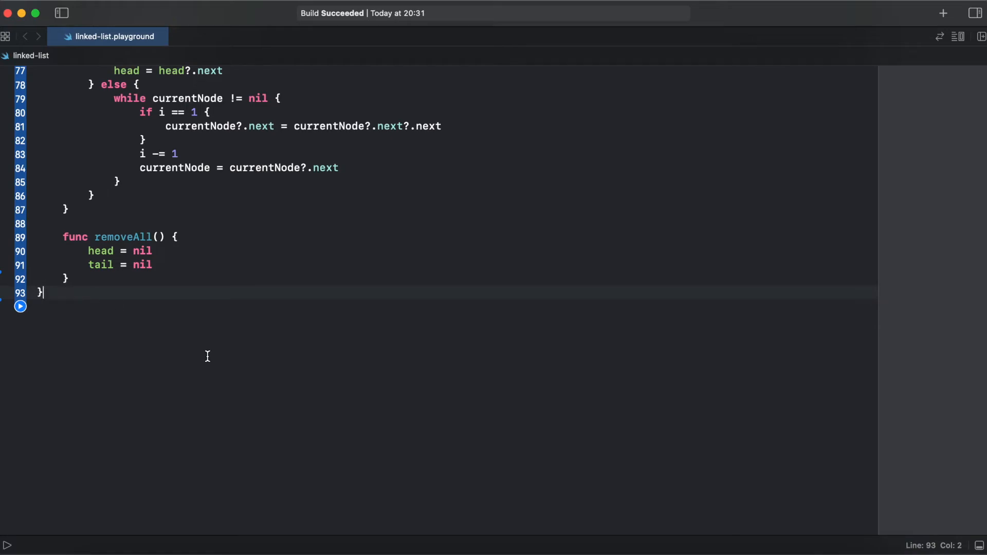
{"action": "mouse_move", "coordinate": [506, 288]}
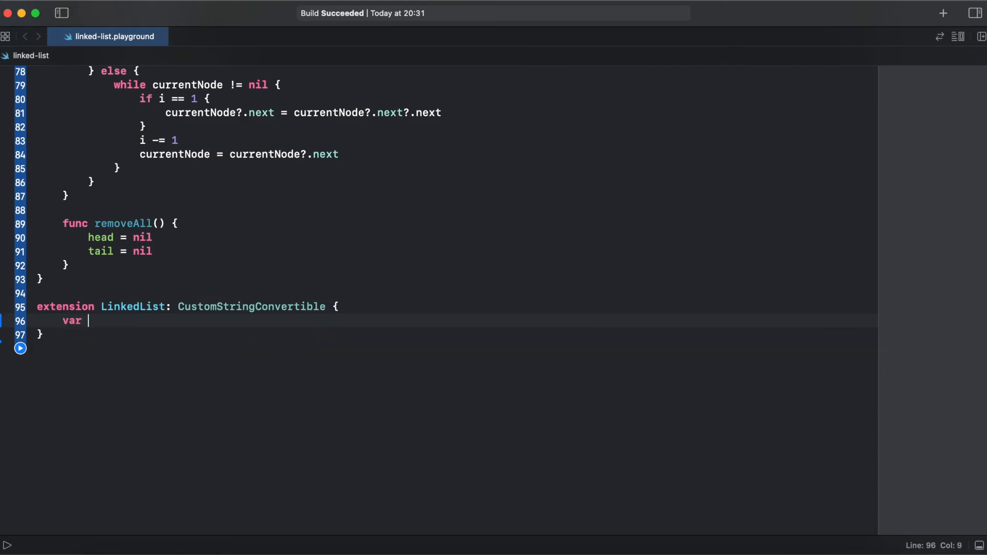
- Add CustomStringConvertible description joining node values with " -> " and a printLinkedList method
{"action": "type", "text": "description: String {"}
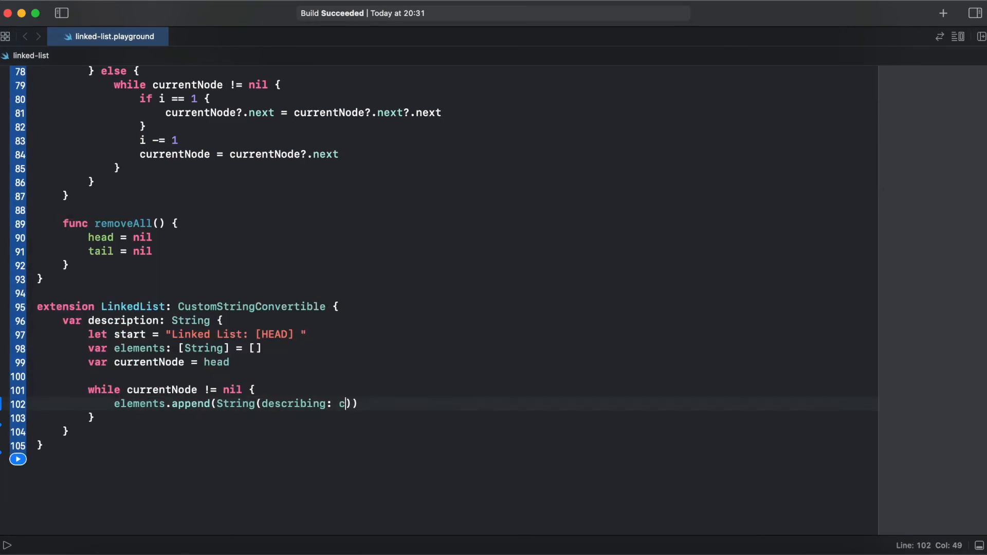
{"action": "type", "text": "urrentNode!.value))"}
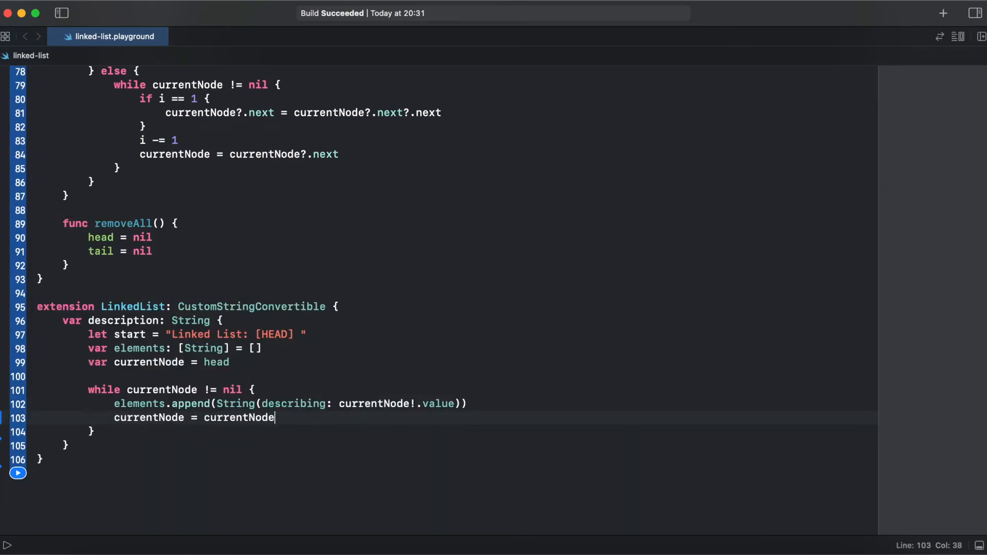
{"action": "type", "text": "?.next"}
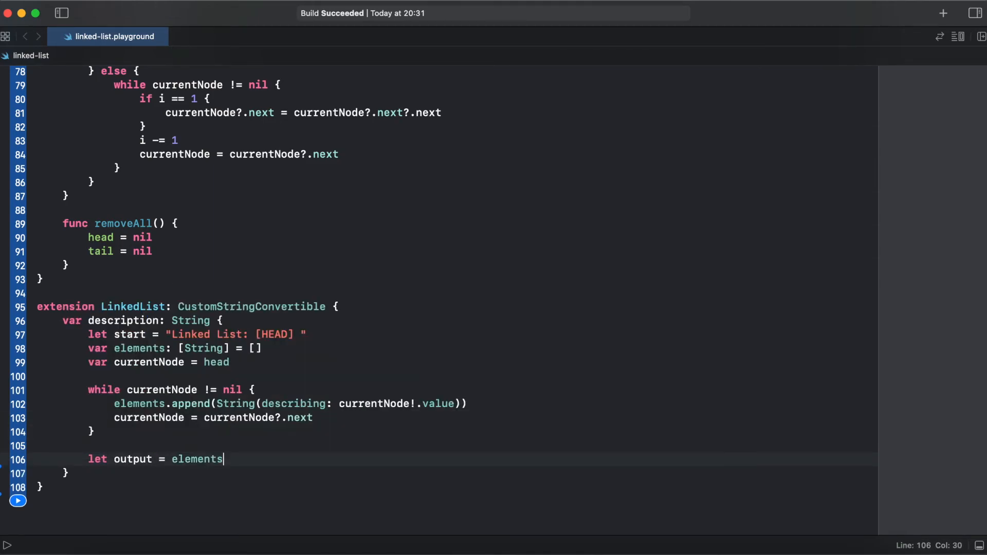
{"action": "type", "text": ".joined(separator: \" -> \")"}
{"action": "type", "text": "return start + output"}
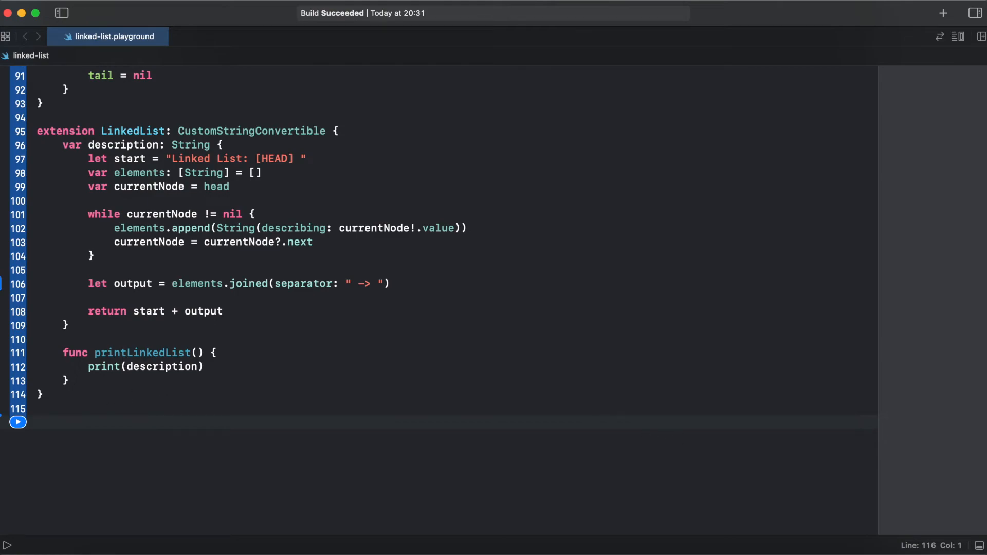
{"action": "mouse_move", "coordinate": [530, 276]}
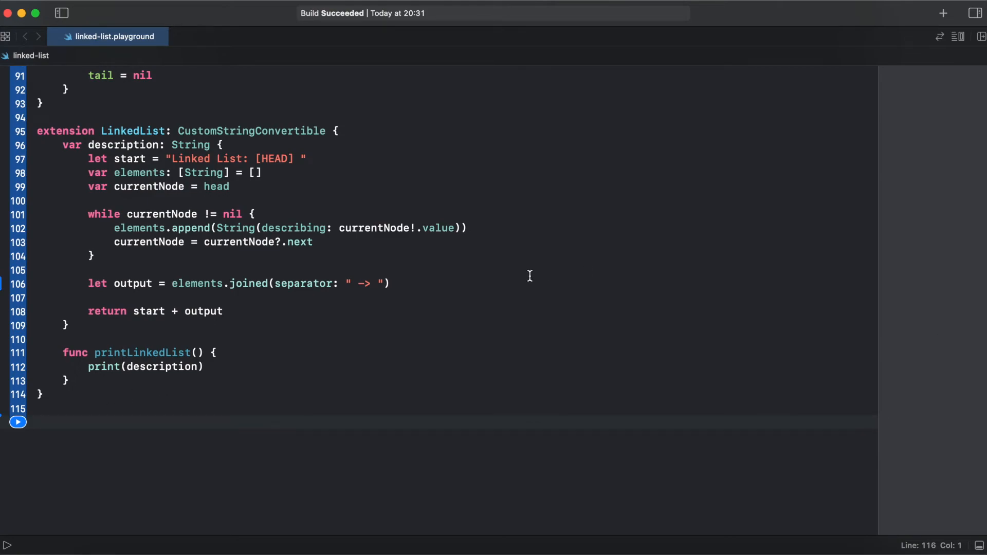
{"action": "mouse_move", "coordinate": [63, 427]}
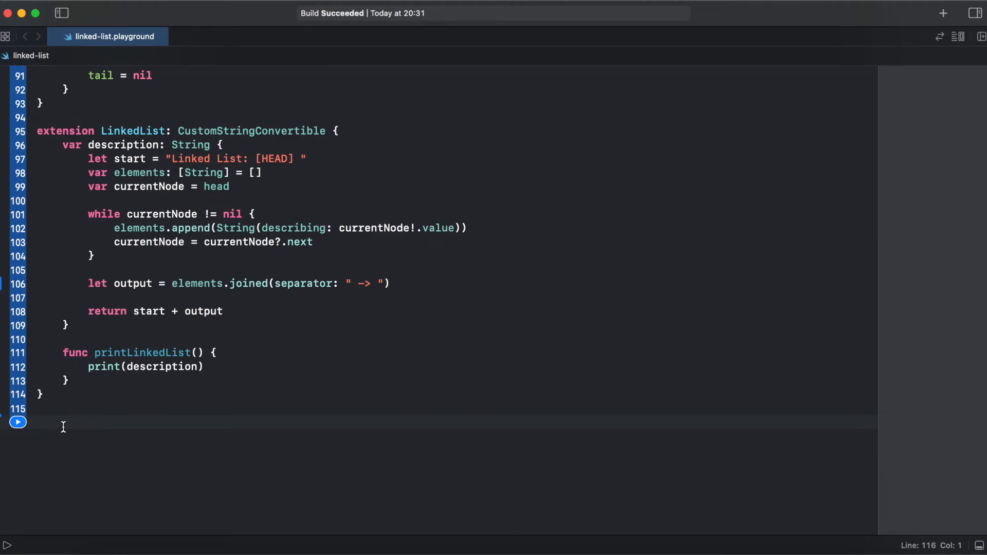
- Create var linkedList: LinkedList<String> and append the values One to Four
{"action": "type", "text": "var linkedList"}
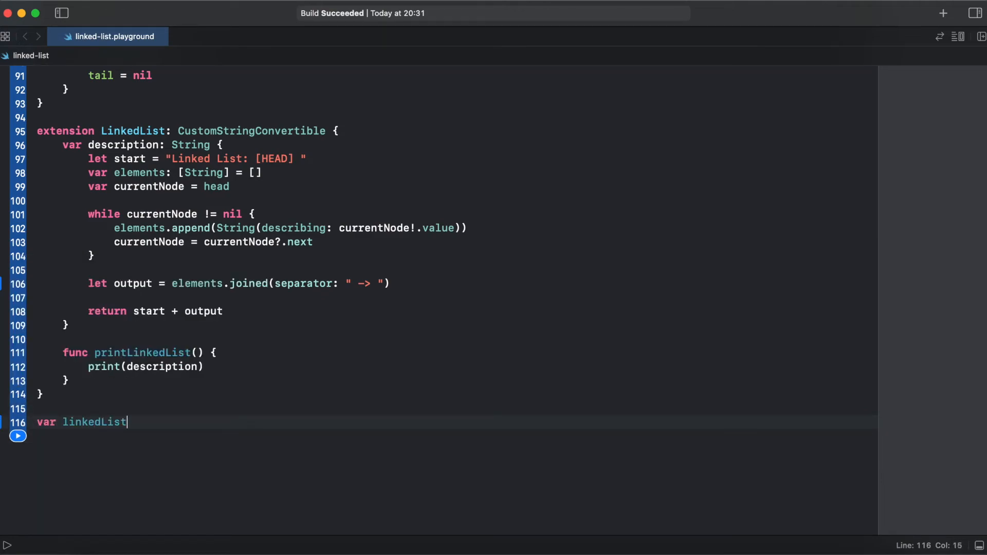
{"action": "type", "text": ": LinkedList = LinkedList<>"}
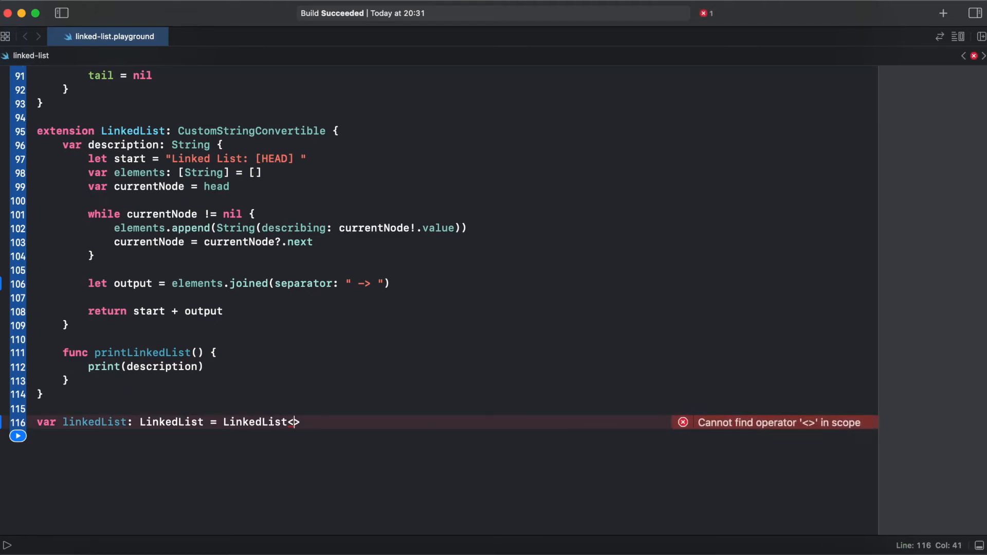
{"action": "type", "text": "String"}
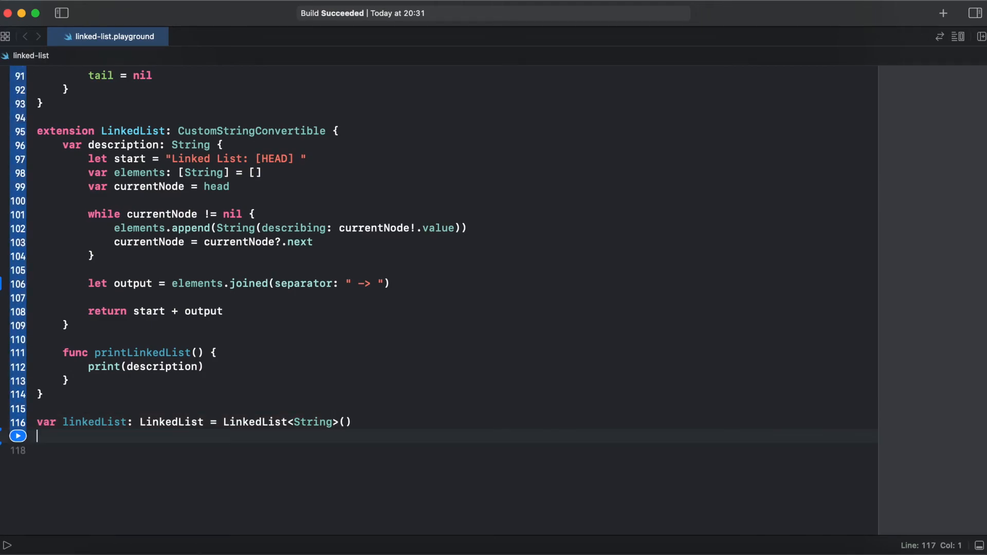
{"action": "type", "text": "linkedList.nodeAt(index: 2"}
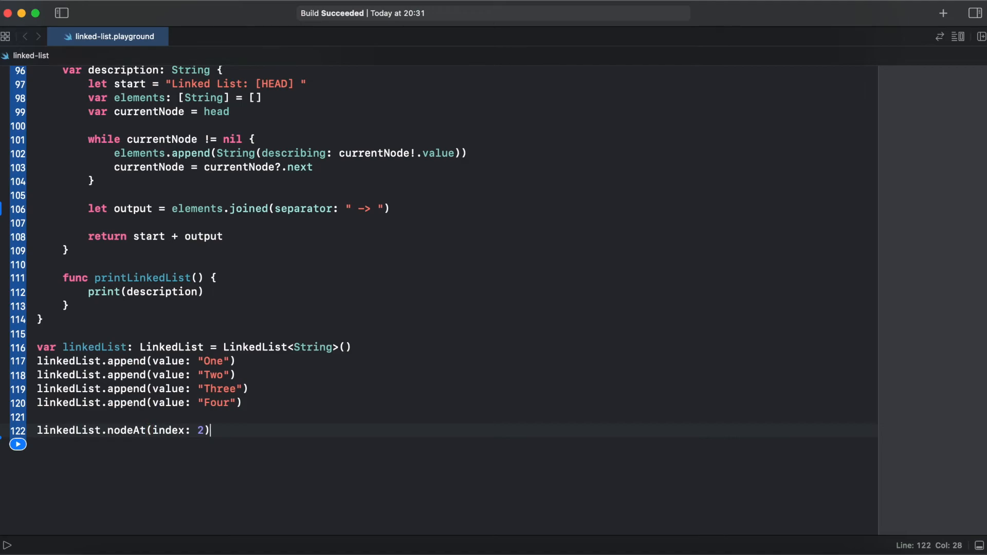
- Call nodeAt, removeAt, first, last, isEmpty, count and linkedList.printLinkedList() on the list
{"action": "type", "text": "linkedList."}
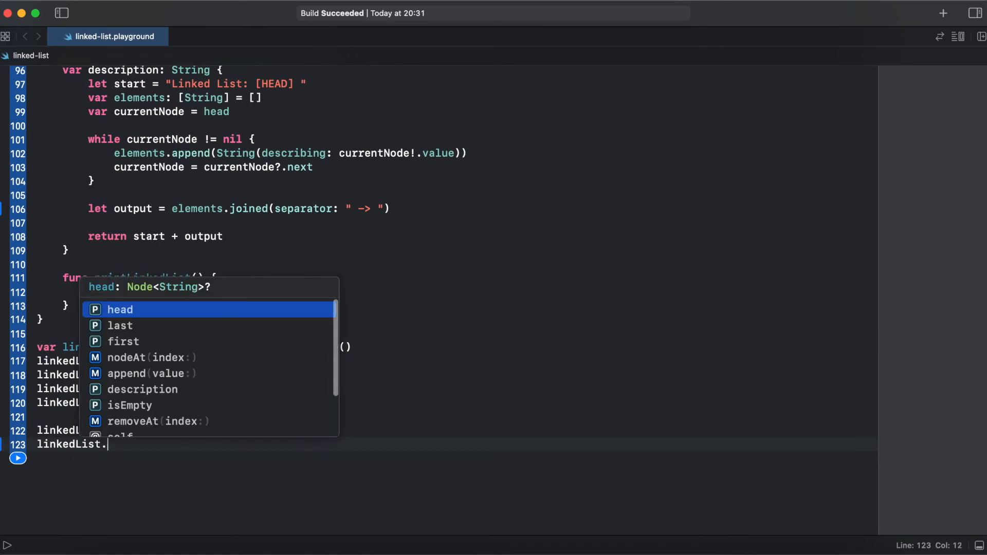
{"action": "type", "text": "removeAt(index: 0"}
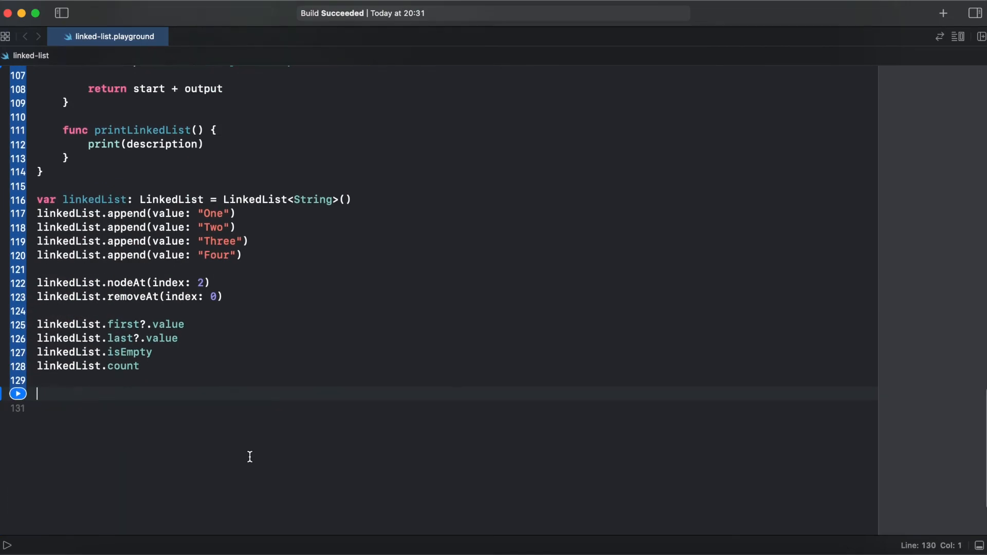
{"action": "type", "text": "linkedList.printLinkedList()"}
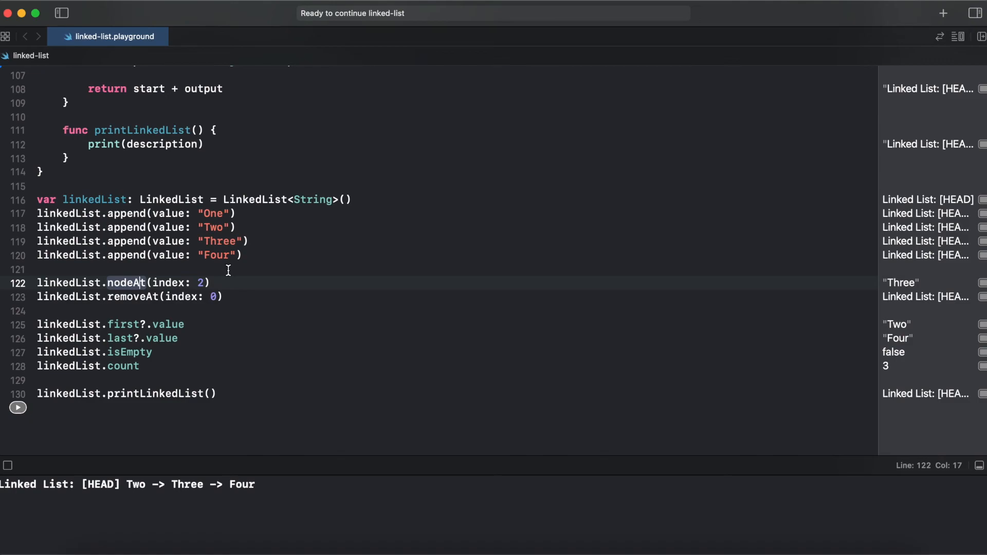
- Run the playground and review results Three, Two, Four, false, 3 and console output Two -> Three -> Four
{"action": "left_click", "coordinate": [234, 296]}
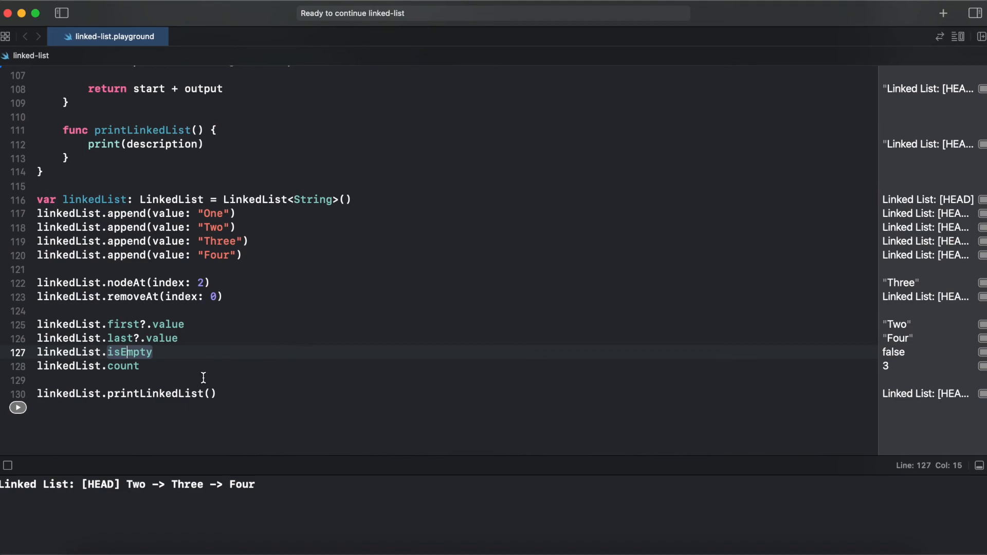
{"action": "left_click", "coordinate": [107, 366]}
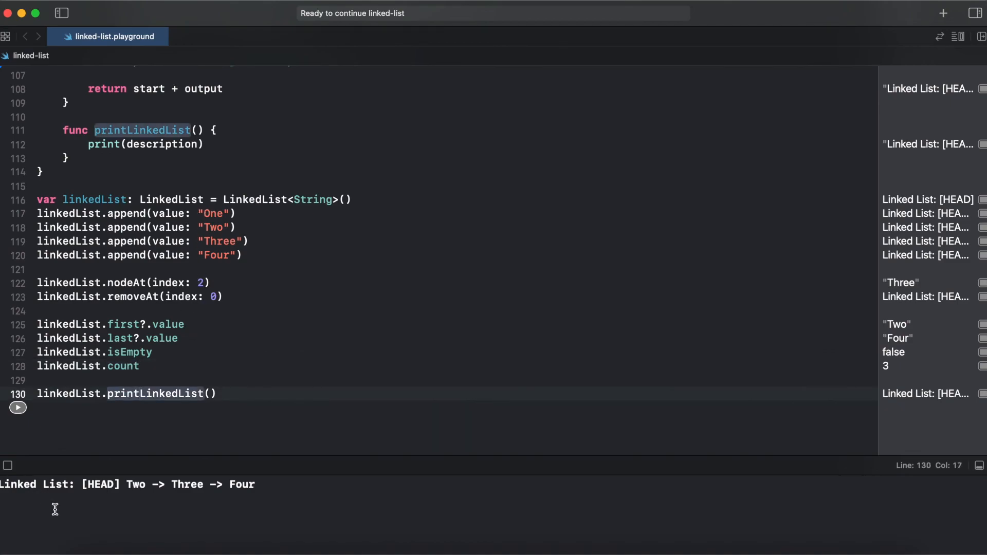
{"action": "mouse_move", "coordinate": [64, 504]}
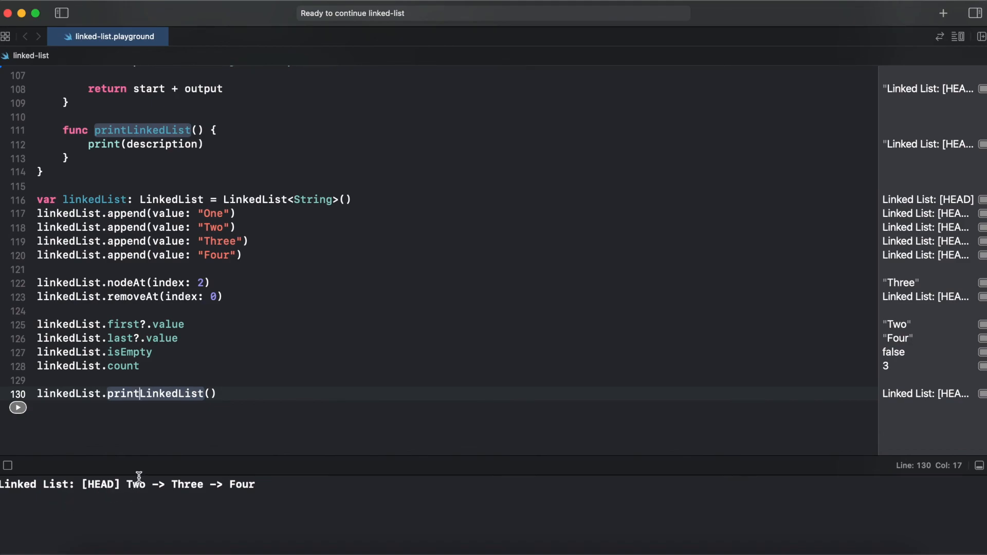
{"action": "mouse_move", "coordinate": [117, 509]}
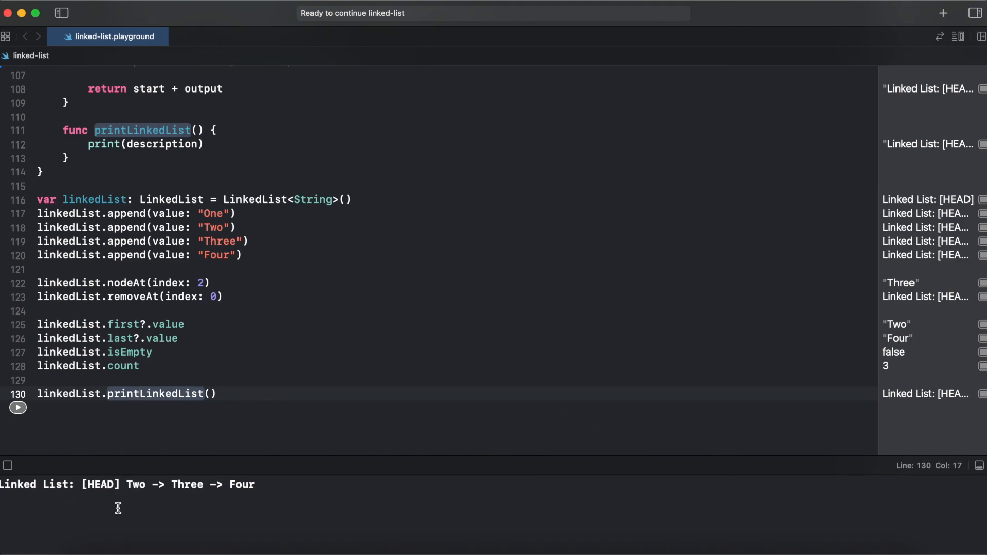
{"action": "mouse_move", "coordinate": [181, 512]}
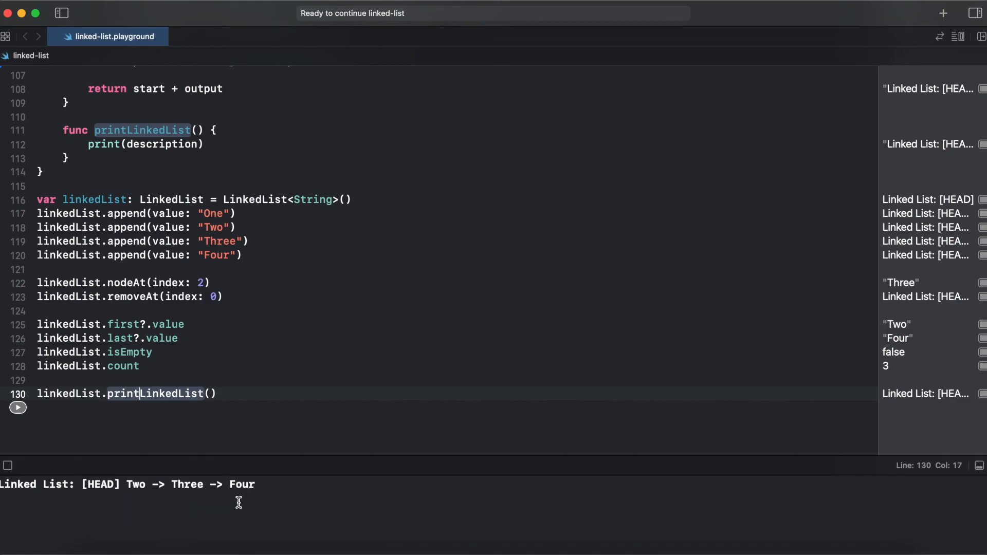
{"action": "mouse_move", "coordinate": [440, 328]}
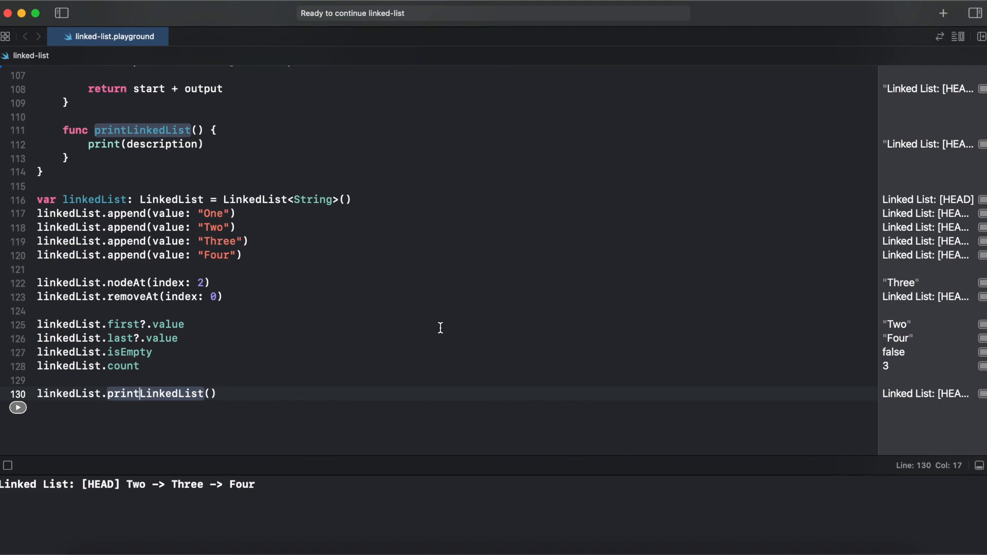